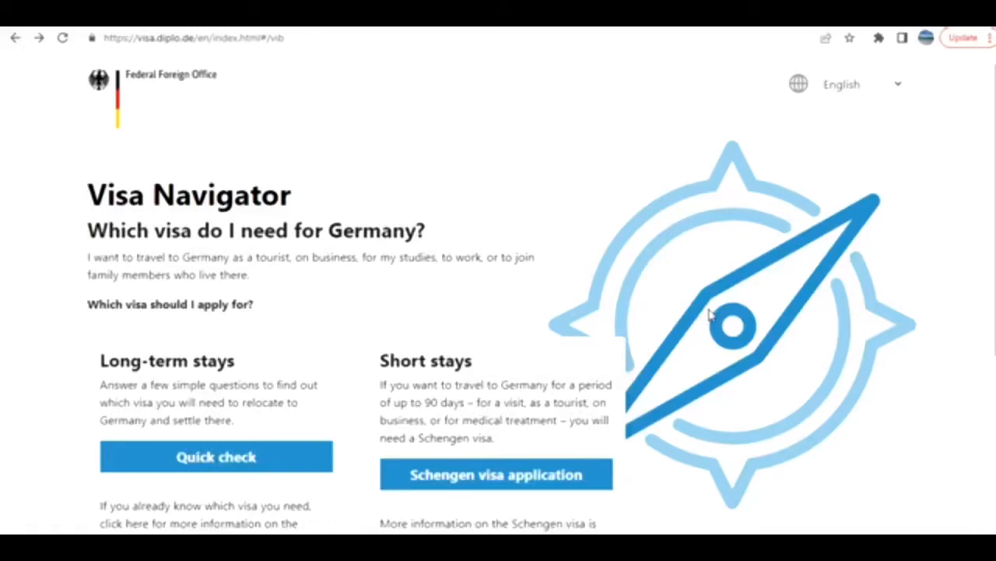
mouse_move(42, 134)
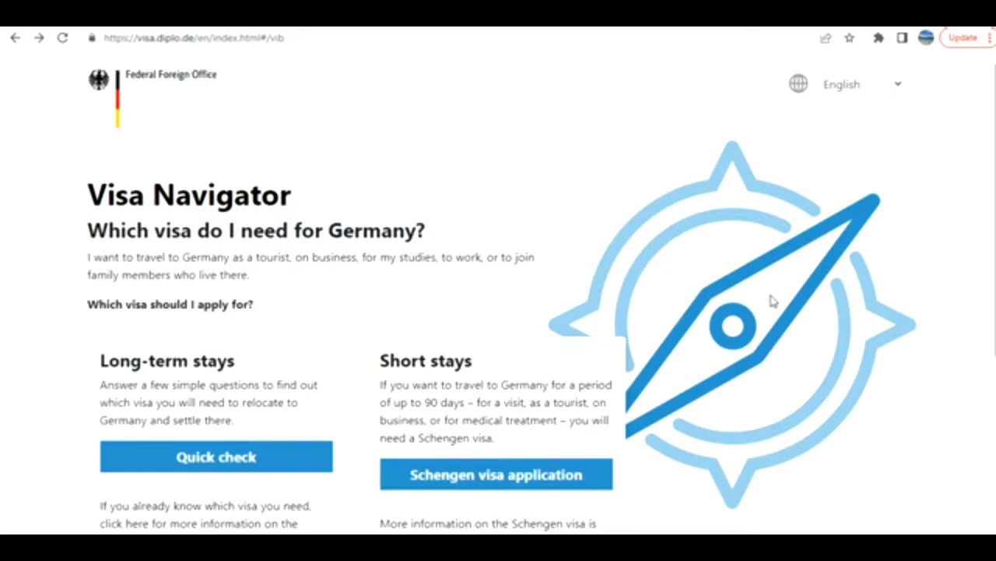
mouse_move(618, 75)
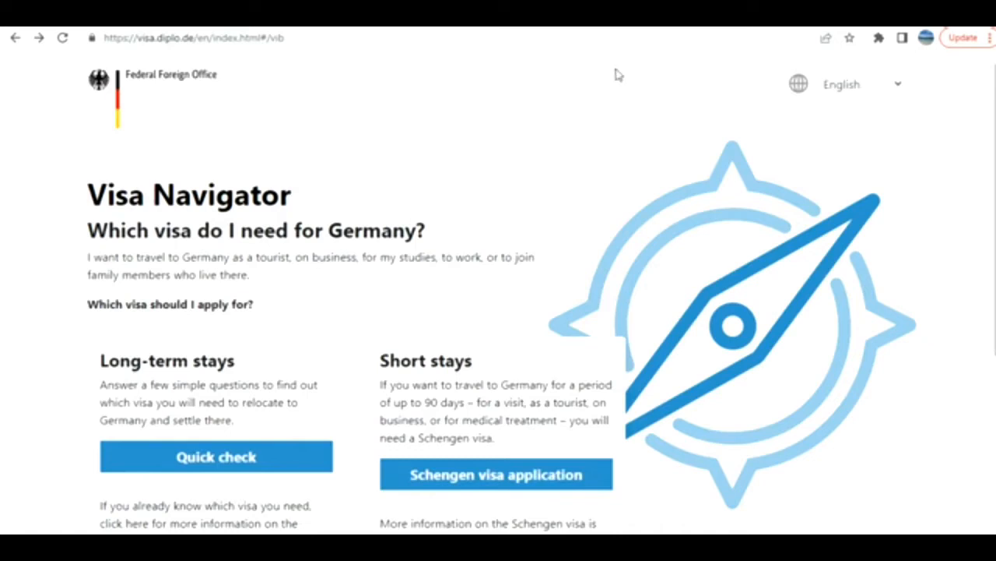
mouse_move(573, 175)
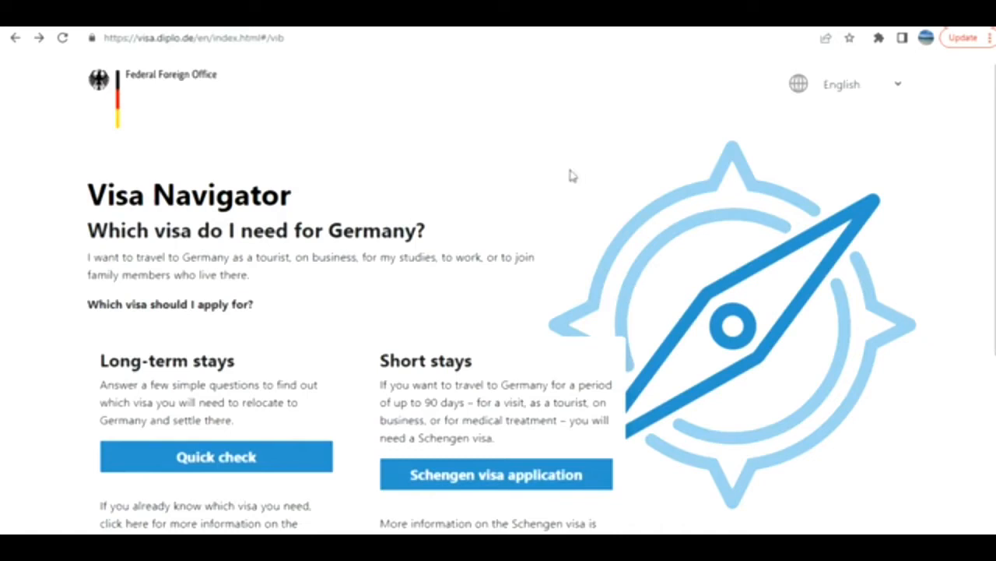
mouse_move(193, 64)
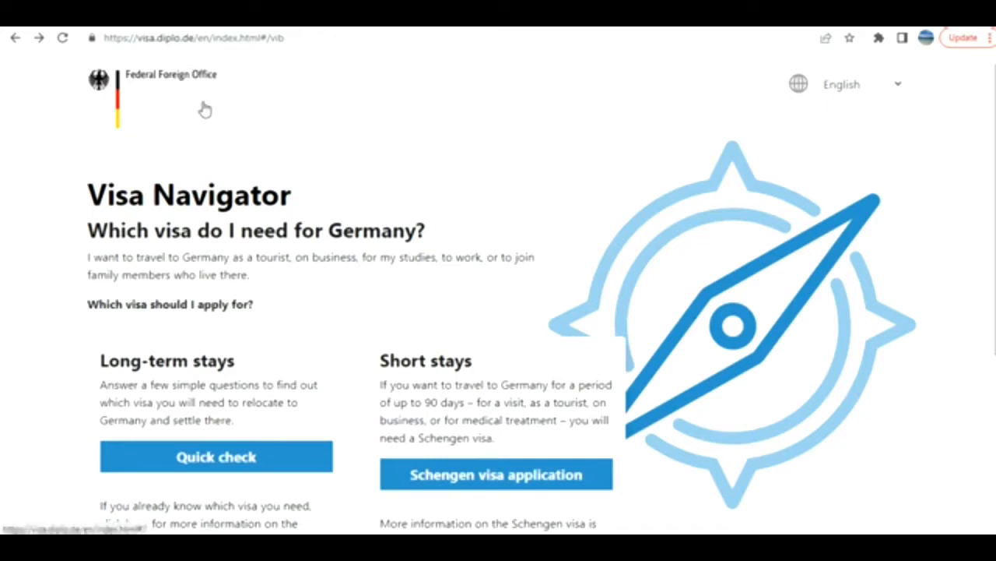
Step: Start a new blank Schengen visa application from the Welcome to VIDEX page
scroll(down, 3)
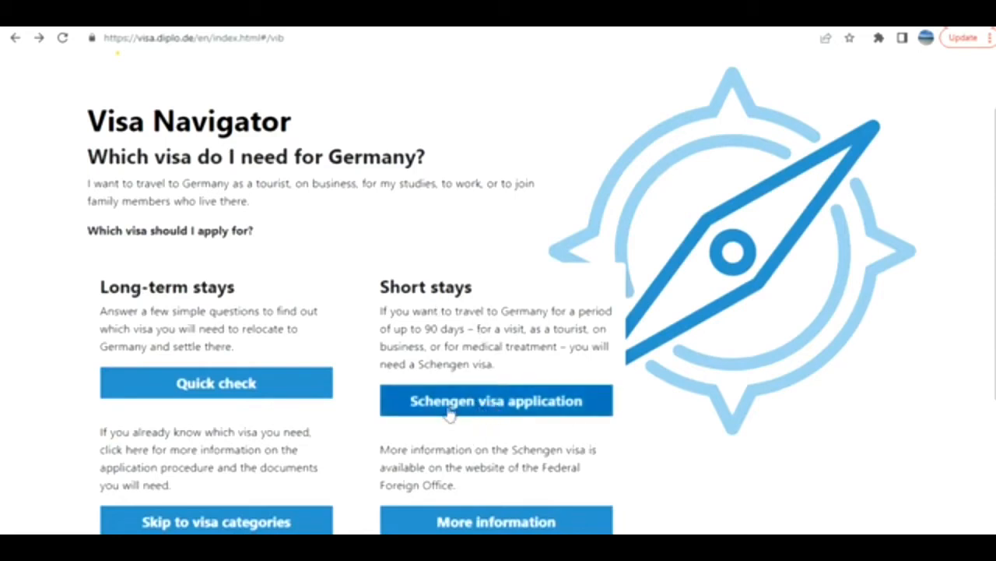
click(495, 400)
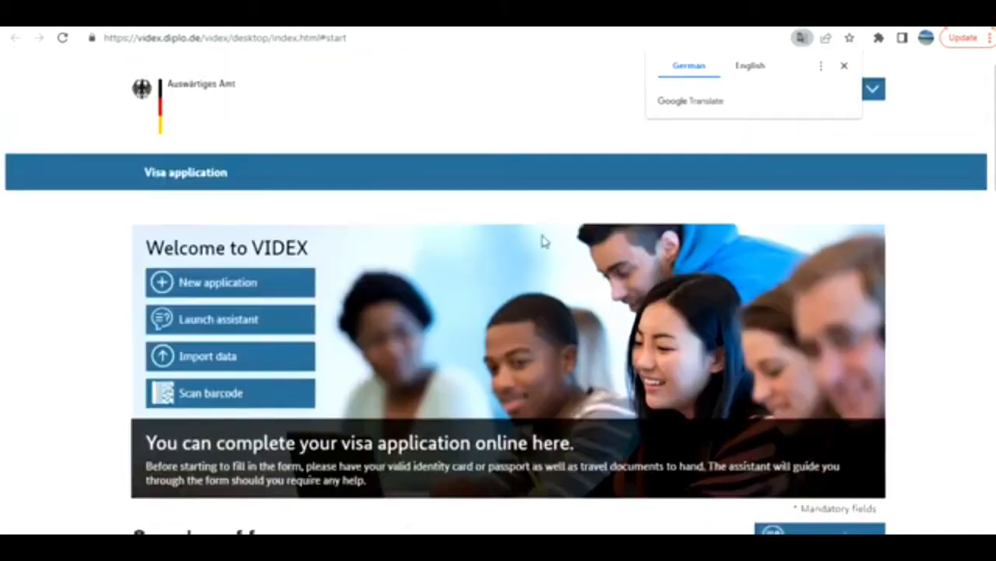
click(218, 281)
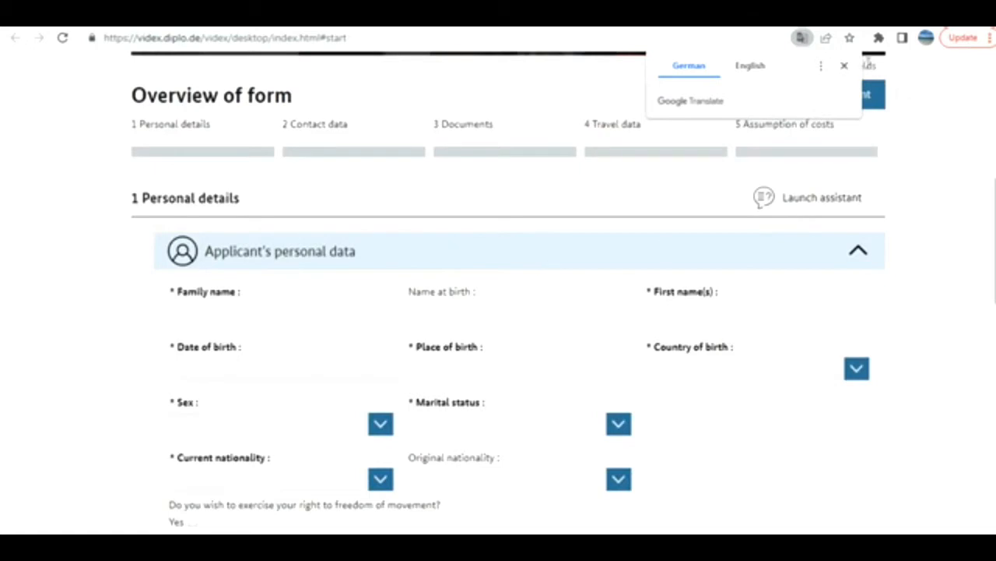
Step: Dismiss the translation prompt, select the Date of birth field and expand the Occupation panel
click(841, 65)
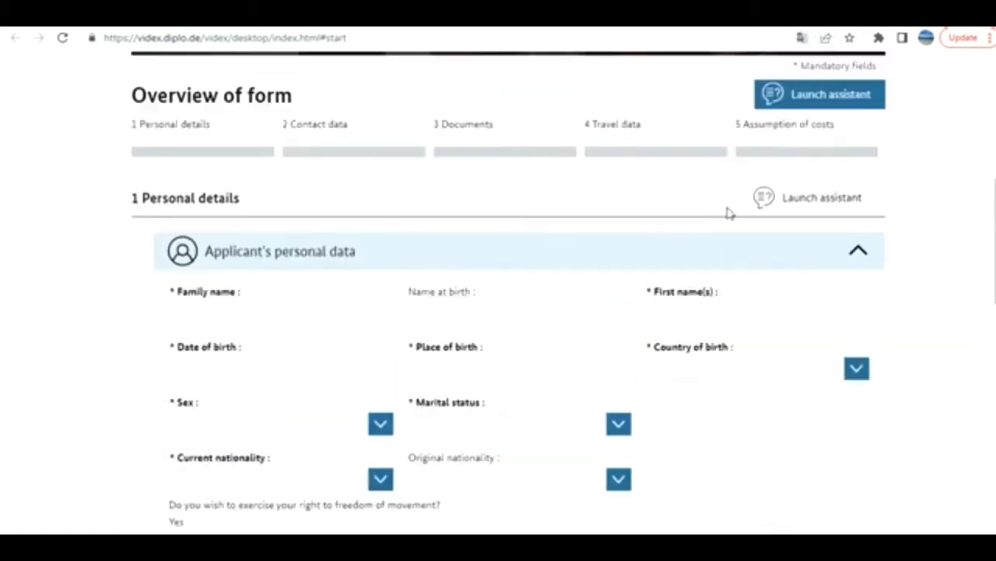
scroll(down, 3)
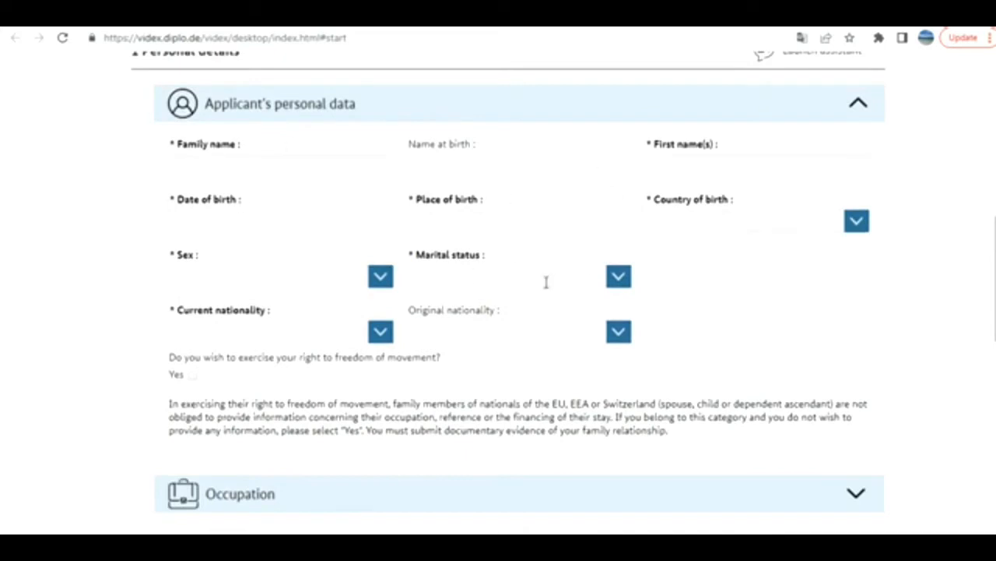
mouse_move(559, 209)
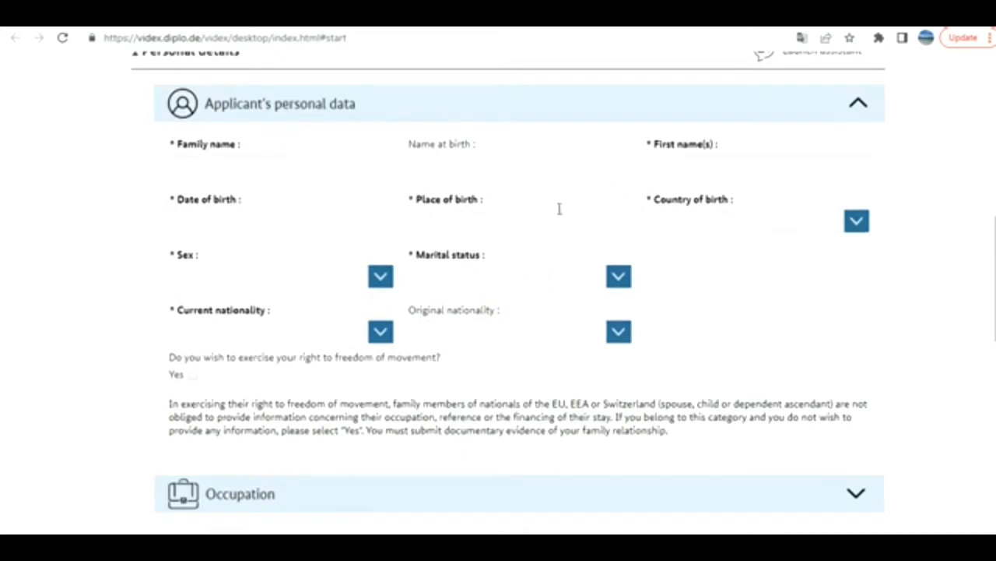
mouse_move(181, 214)
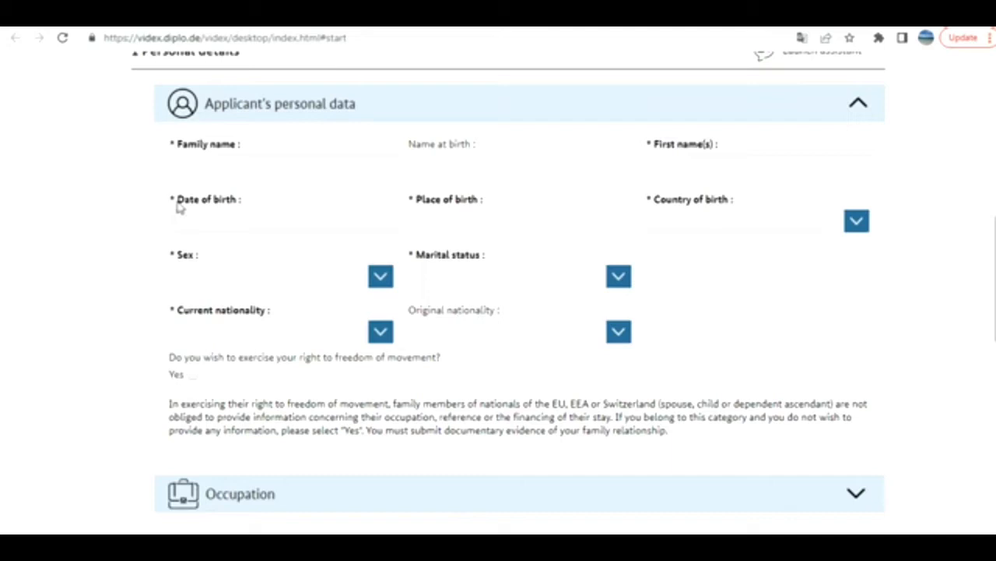
click(280, 221)
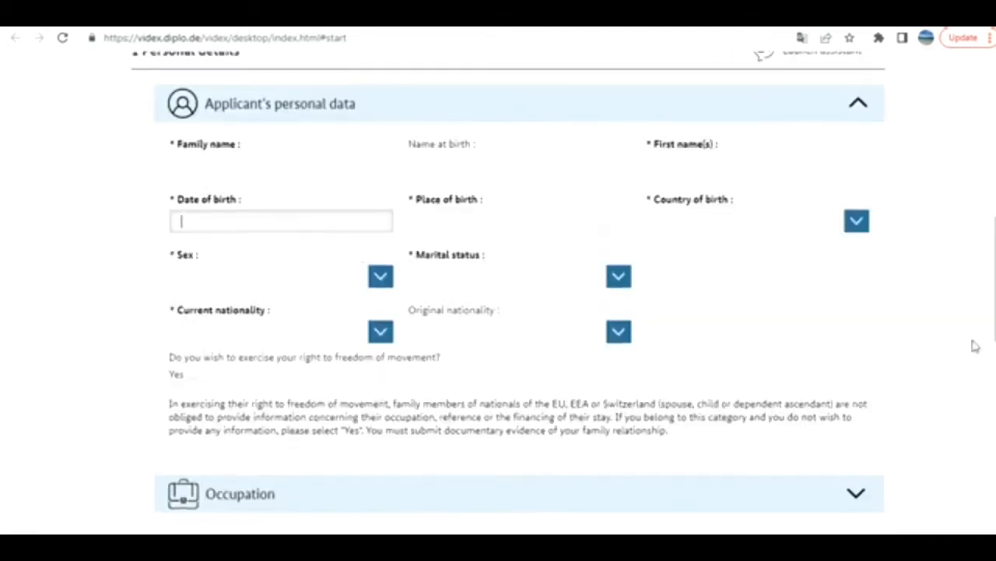
scroll(down, 3)
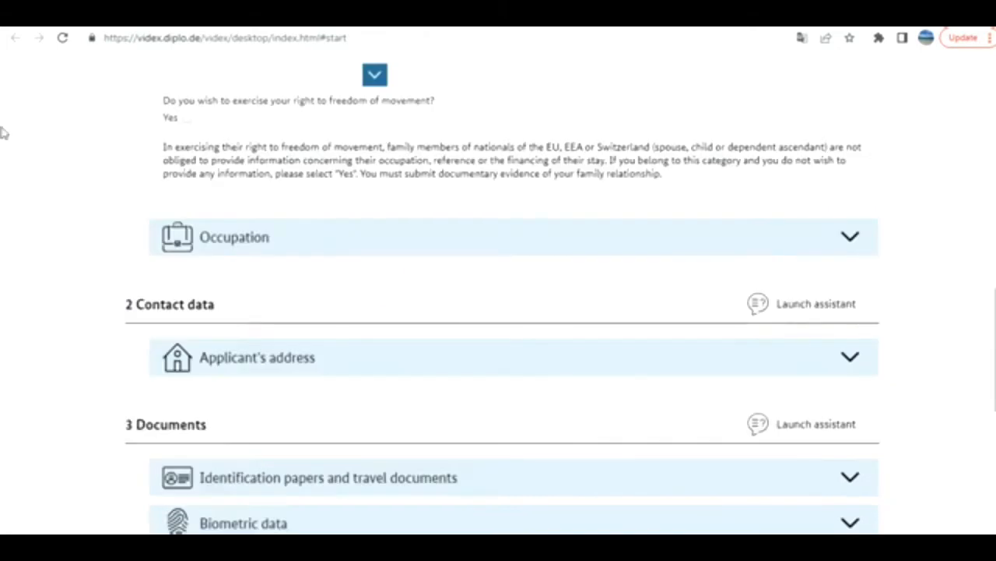
mouse_move(185, 118)
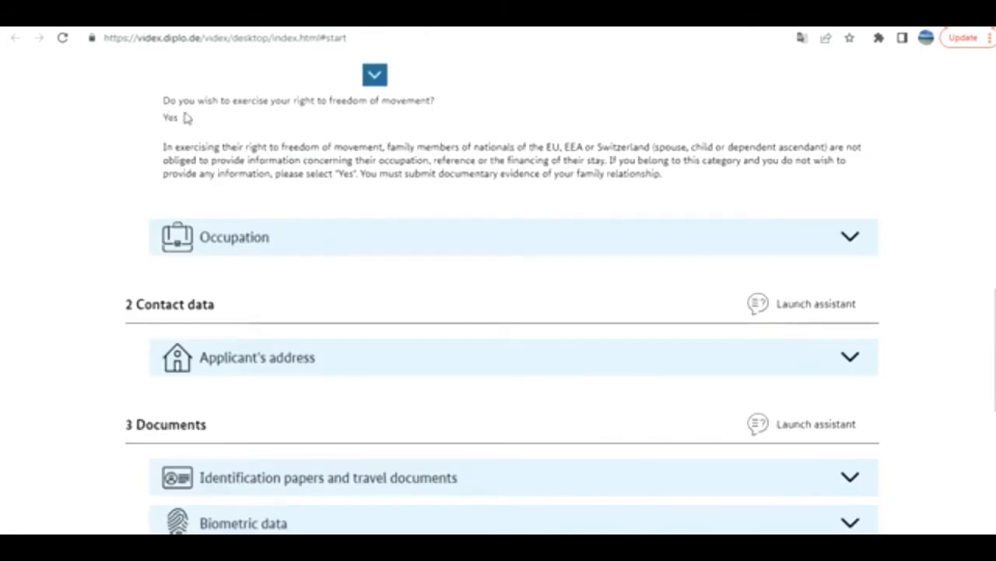
mouse_move(352, 126)
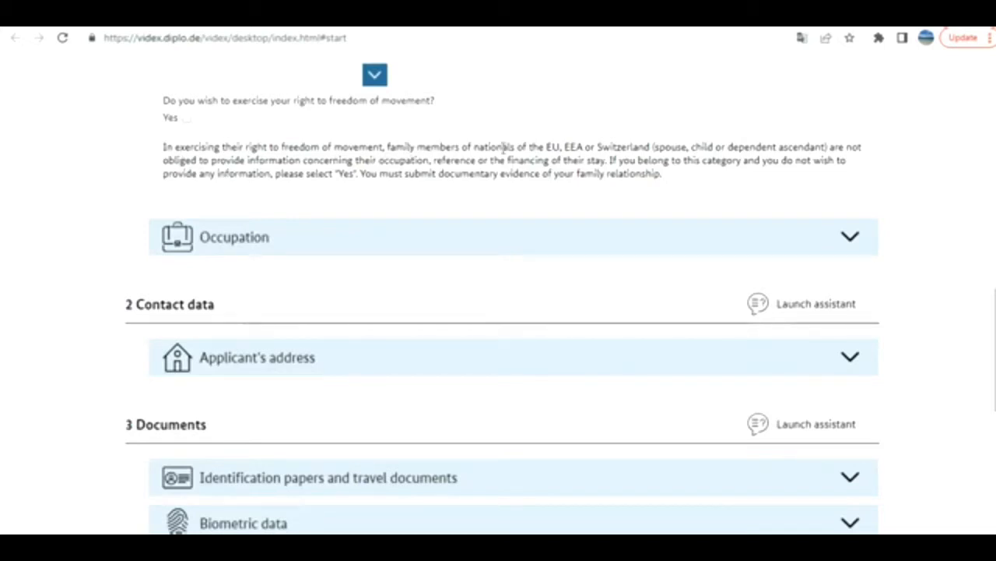
mouse_move(585, 147)
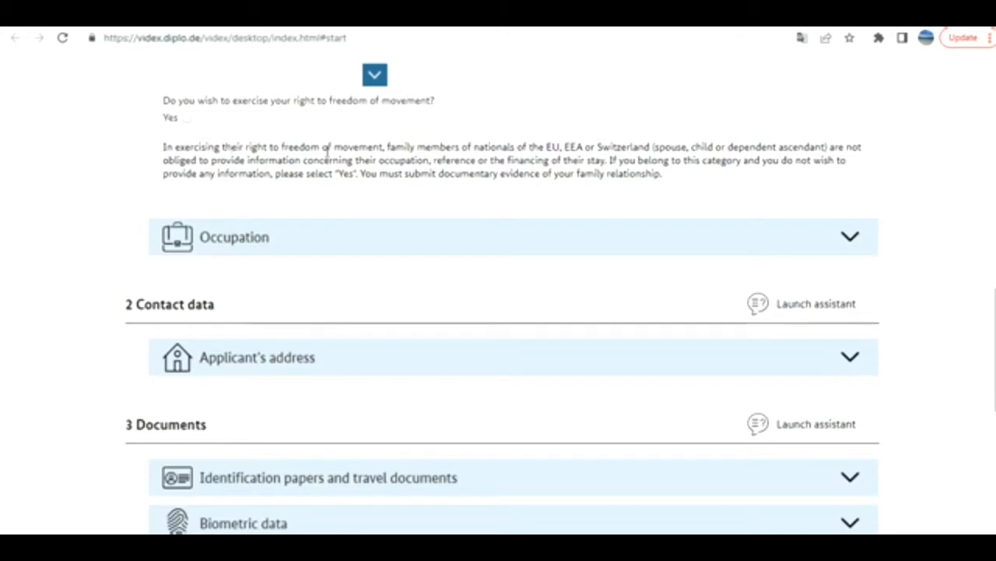
mouse_move(237, 131)
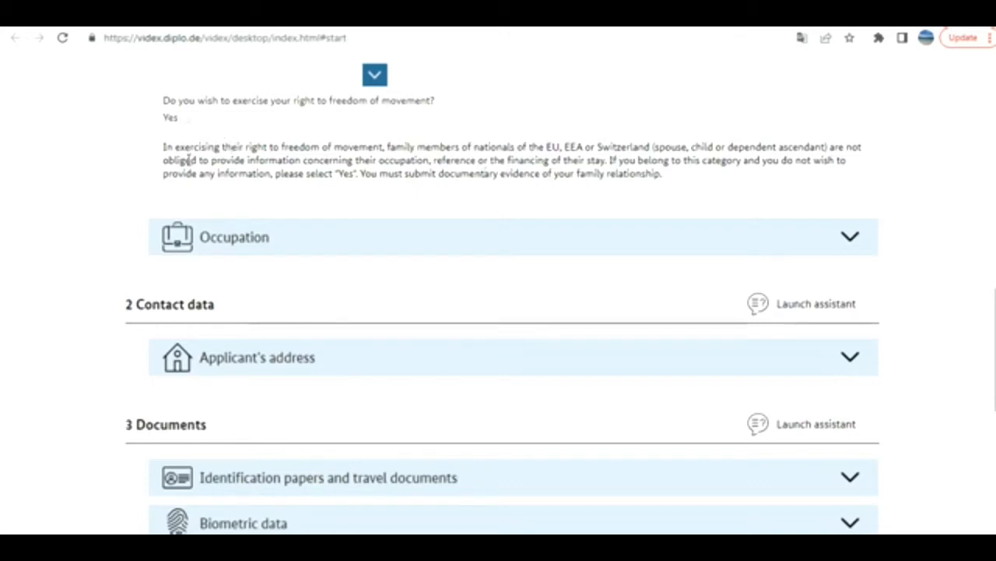
scroll(down, 3)
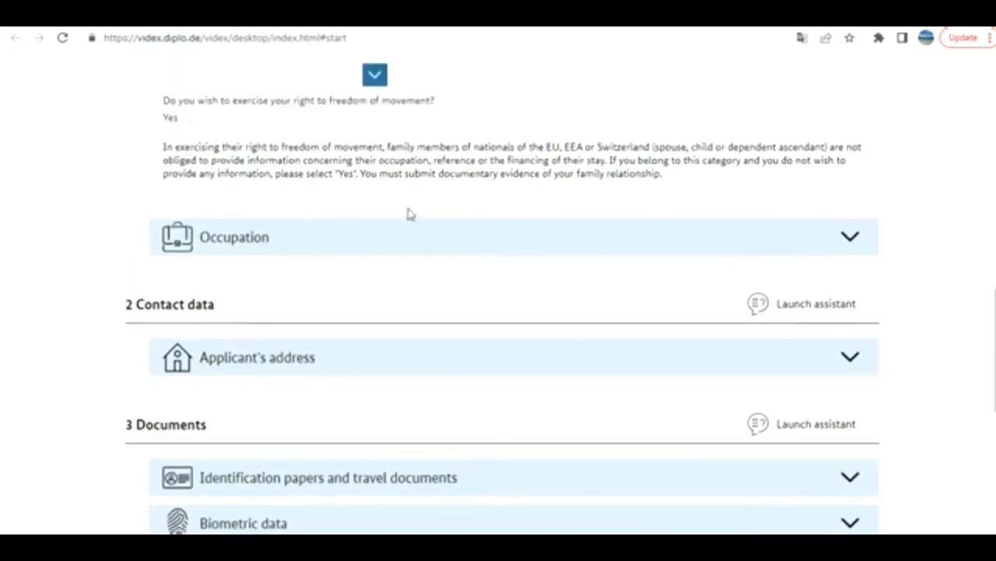
scroll(down, 3)
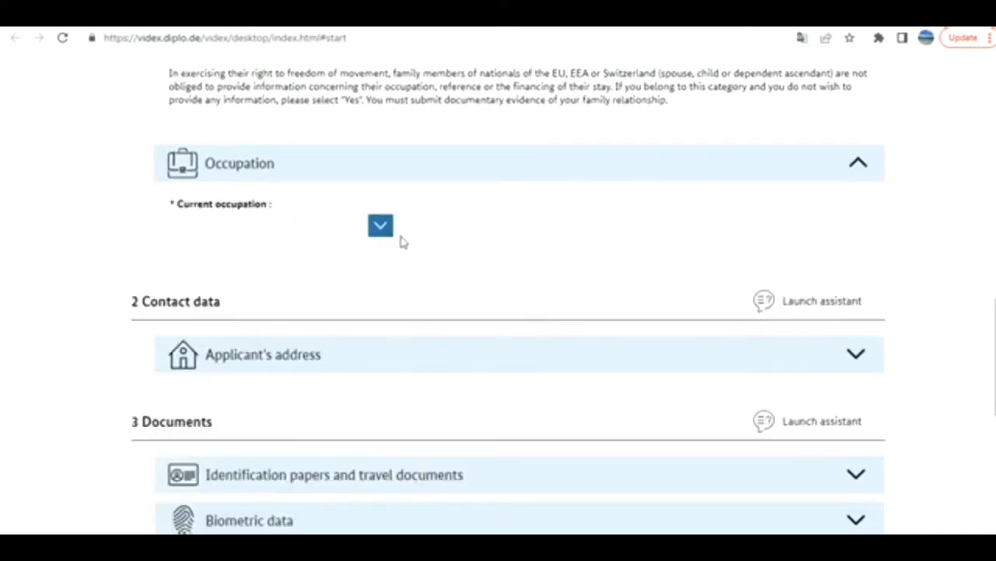
Step: Move past the SMITH JOHN personal details to the applicant's address and identification papers sections
scroll(down, 3)
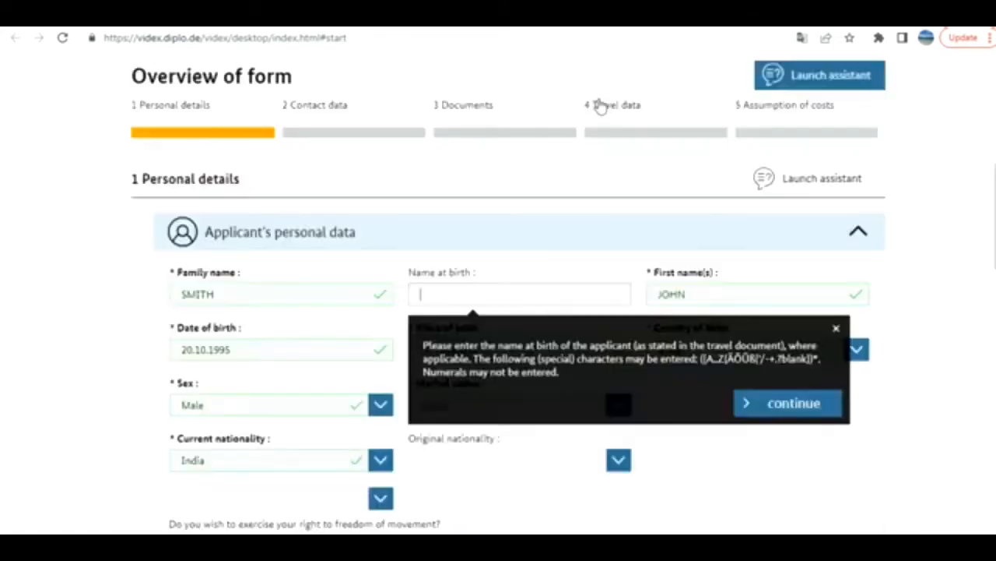
scroll(down, 3)
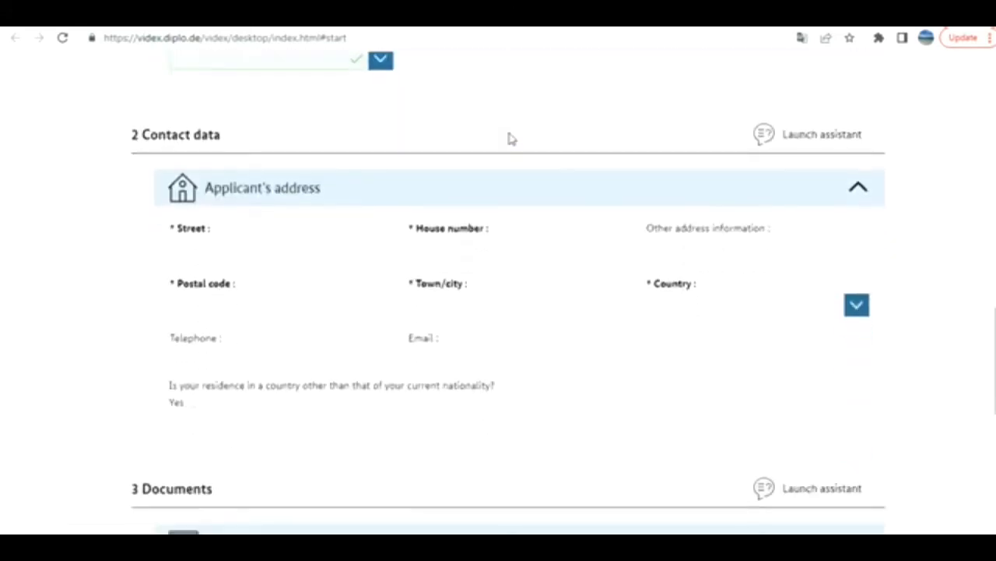
scroll(down, 3)
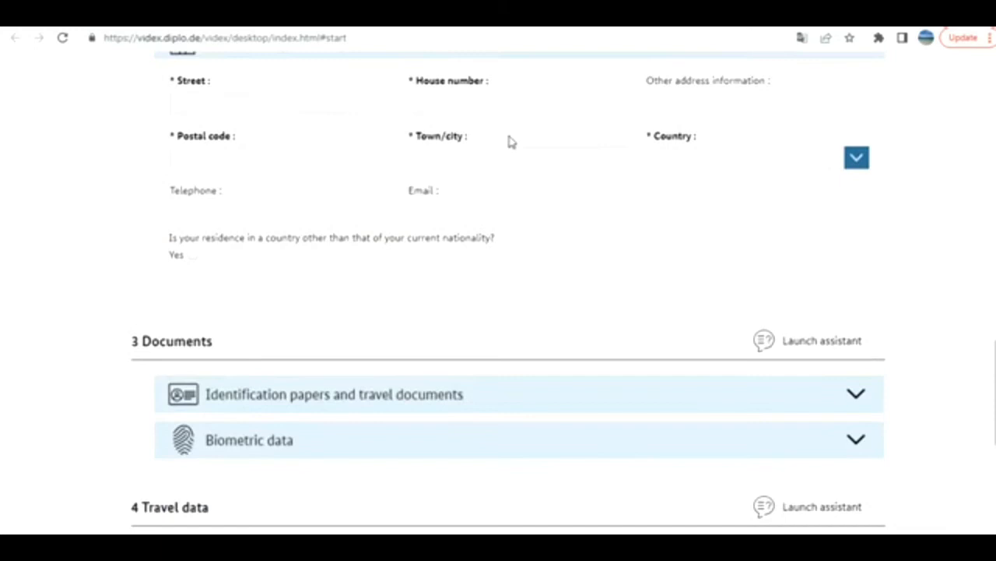
mouse_move(311, 101)
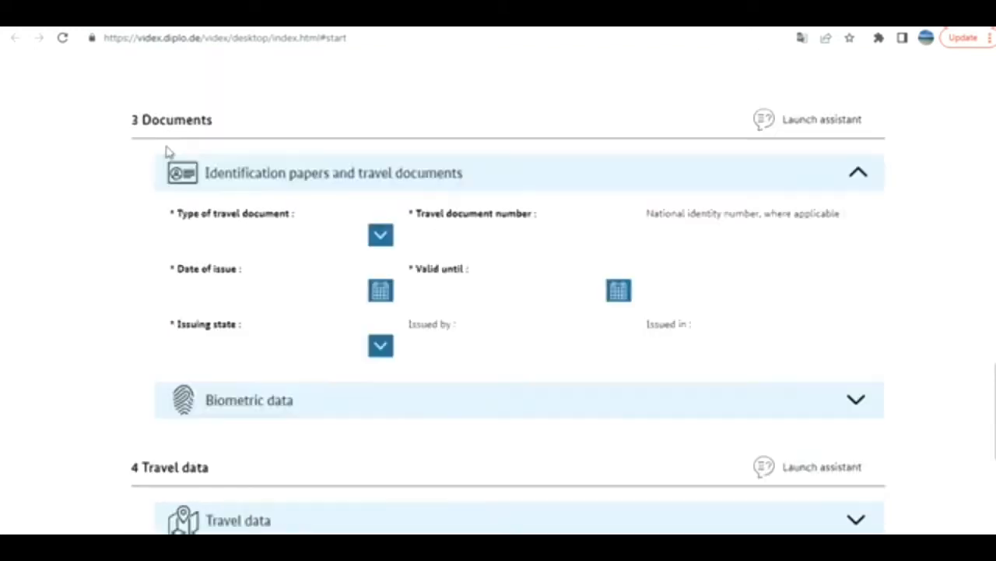
mouse_move(304, 187)
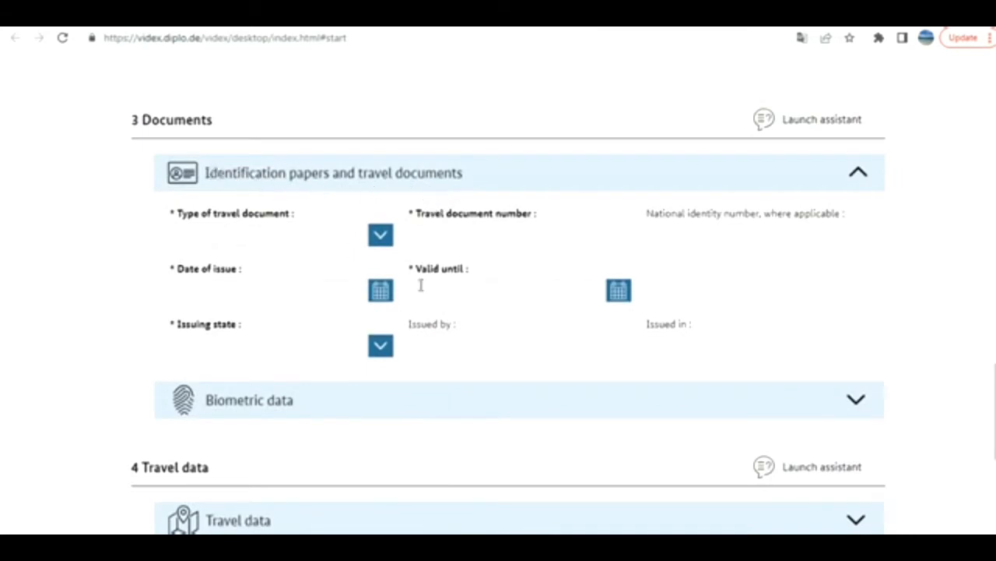
mouse_move(352, 384)
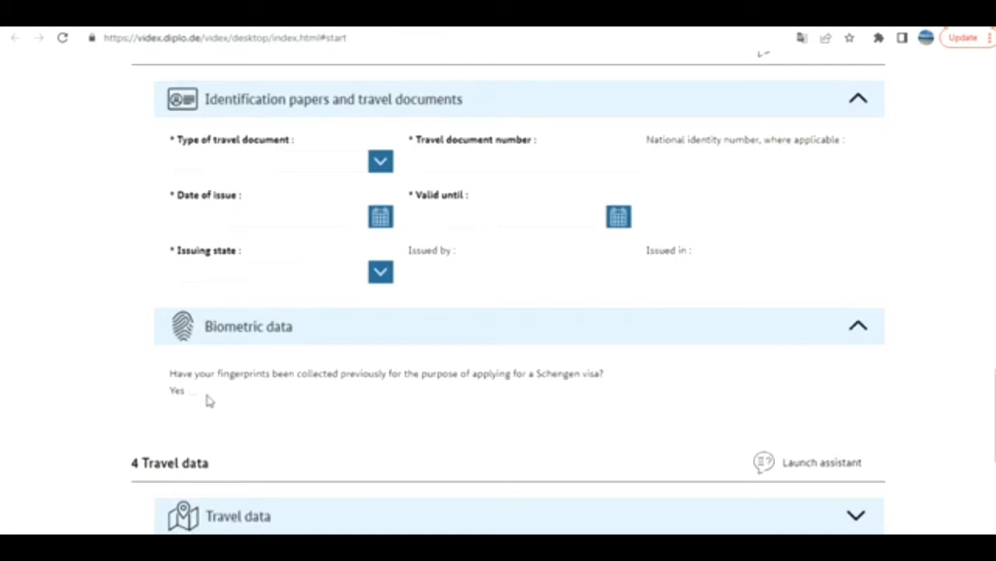
mouse_move(240, 383)
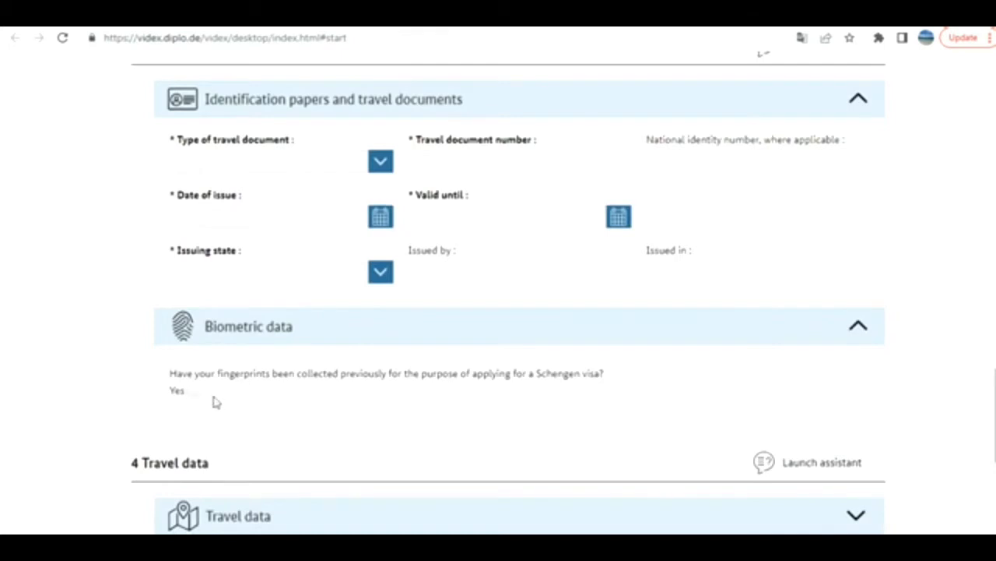
Step: Bring the Biometric data and Travel data panels into view for expansion
scroll(down, 3)
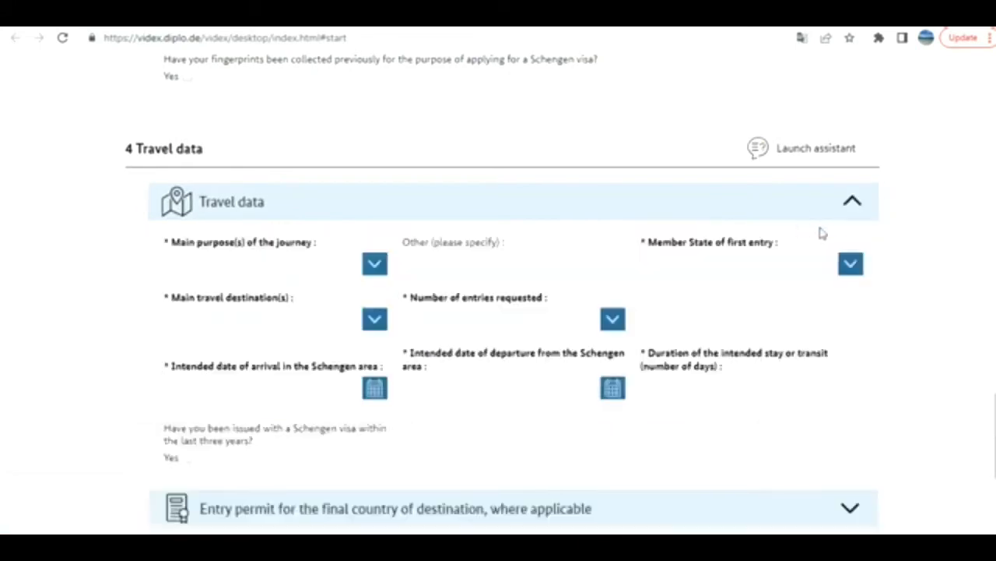
Step: Set tourism as purpose, Germany as first-entry state and main destination, with multiple entries requested
scroll(down, 3)
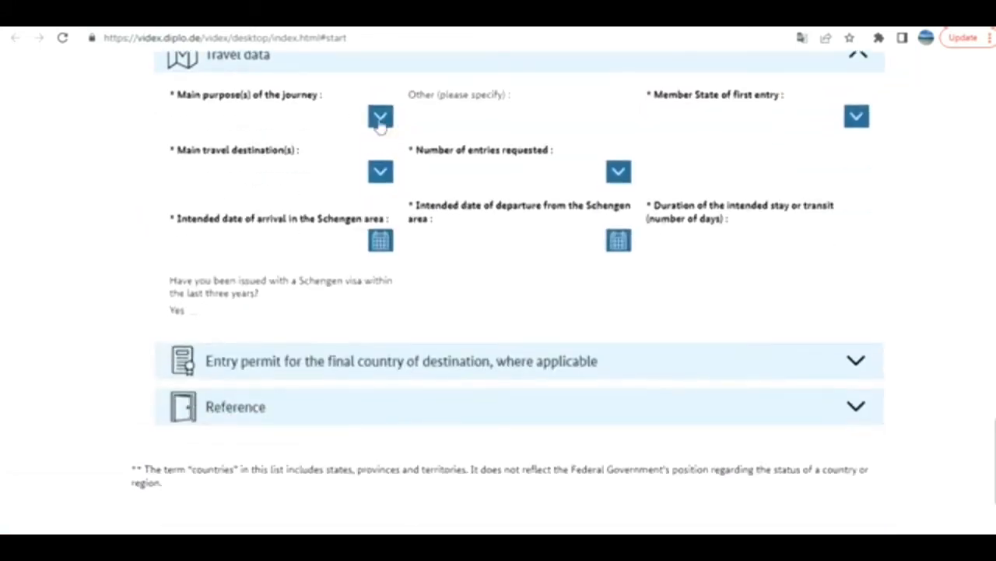
click(380, 116)
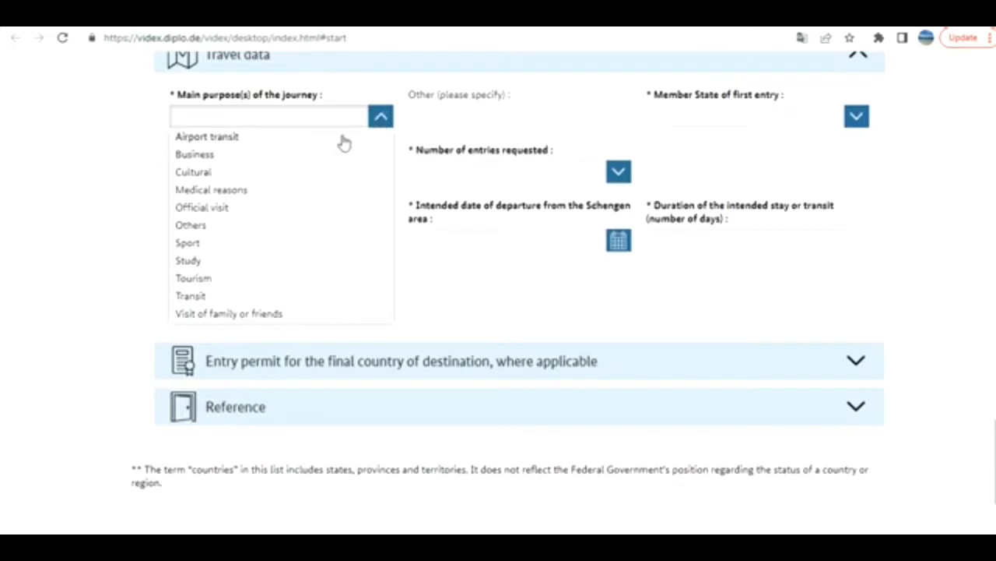
mouse_move(302, 279)
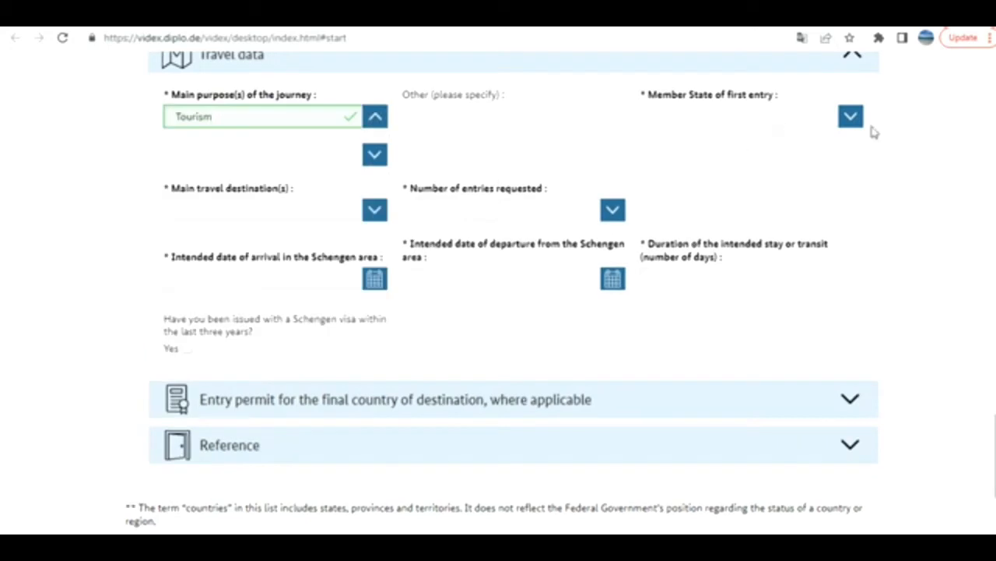
click(853, 115)
text(Germany)
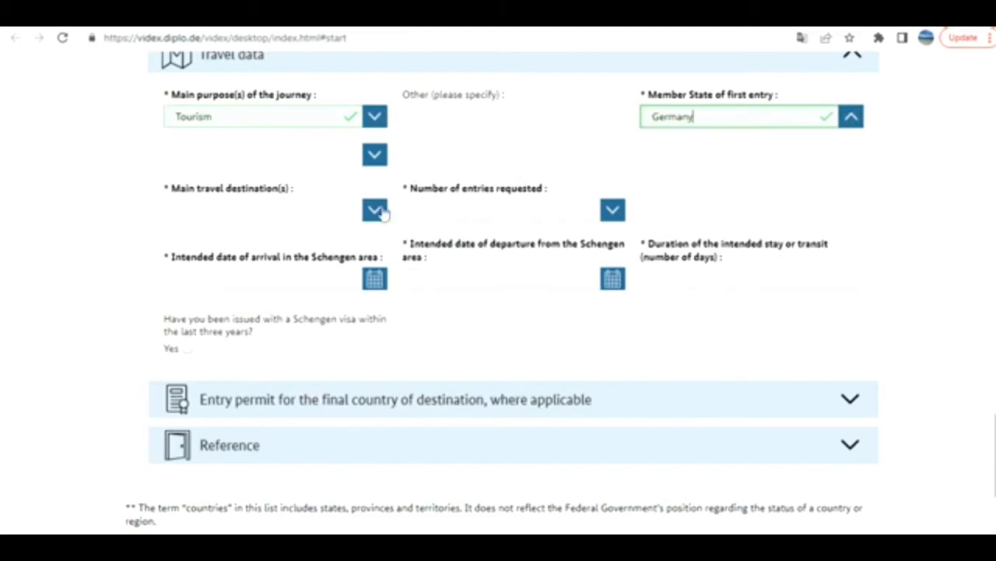
click(374, 208)
text(Germany)
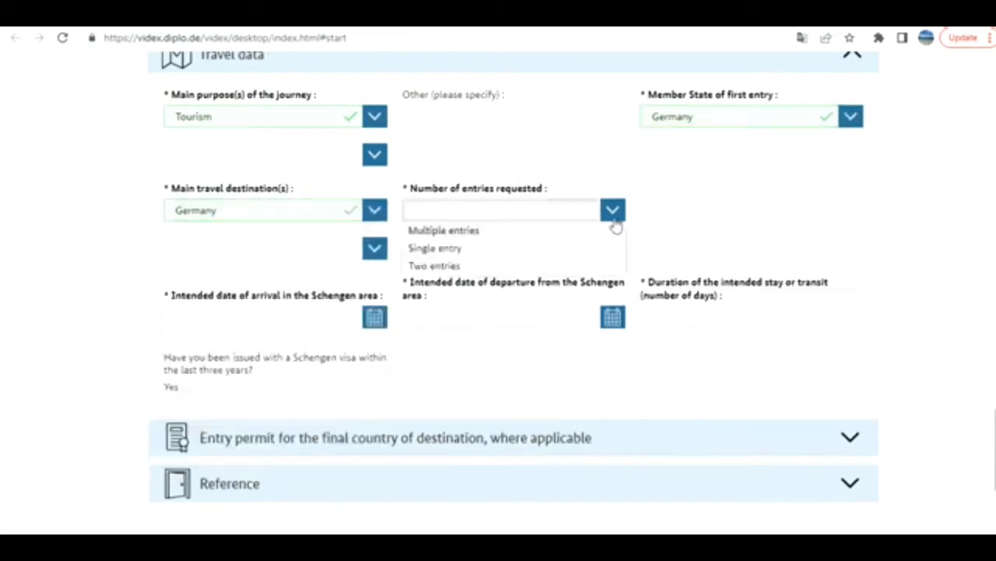
click(443, 231)
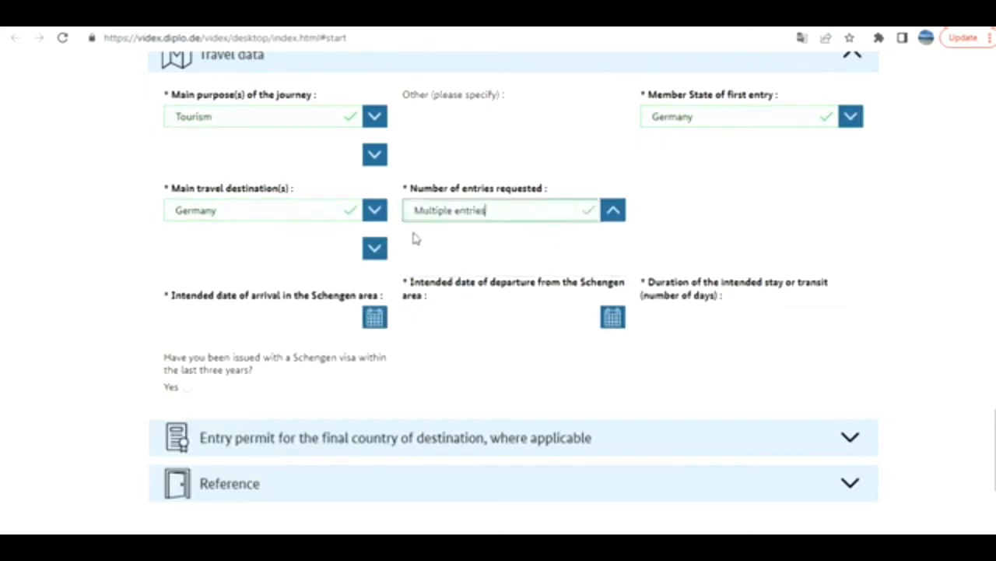
scroll(down, 3)
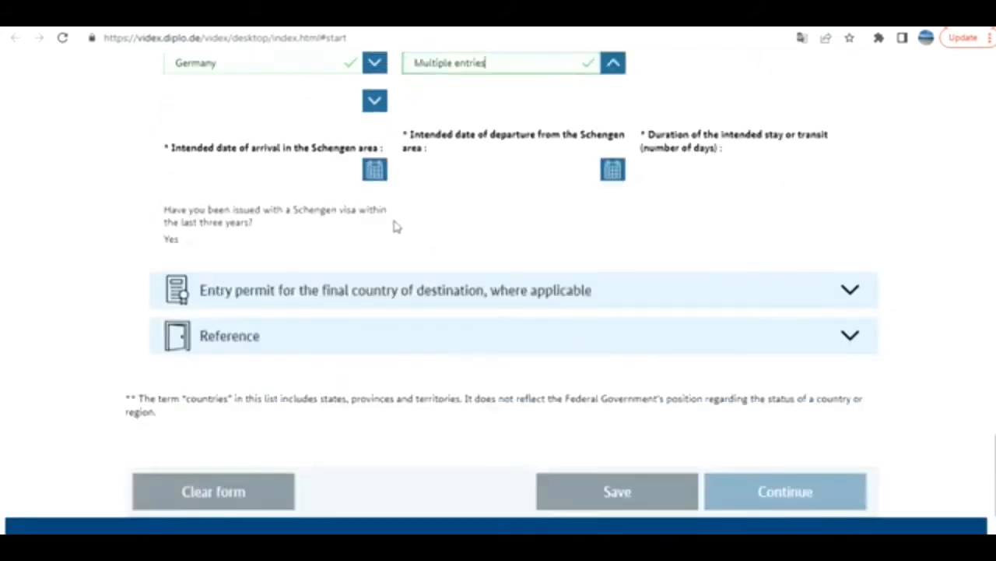
mouse_move(369, 238)
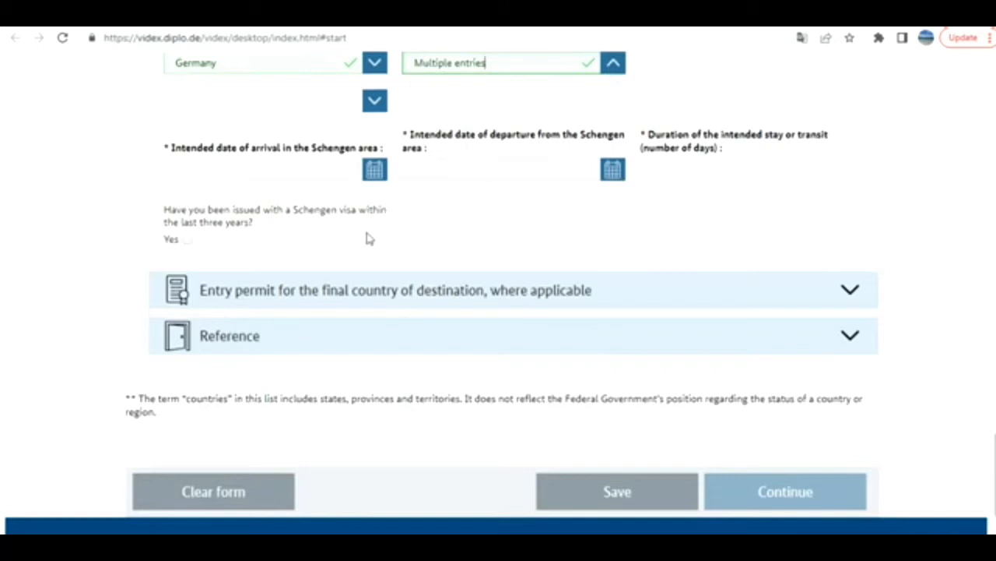
mouse_move(271, 237)
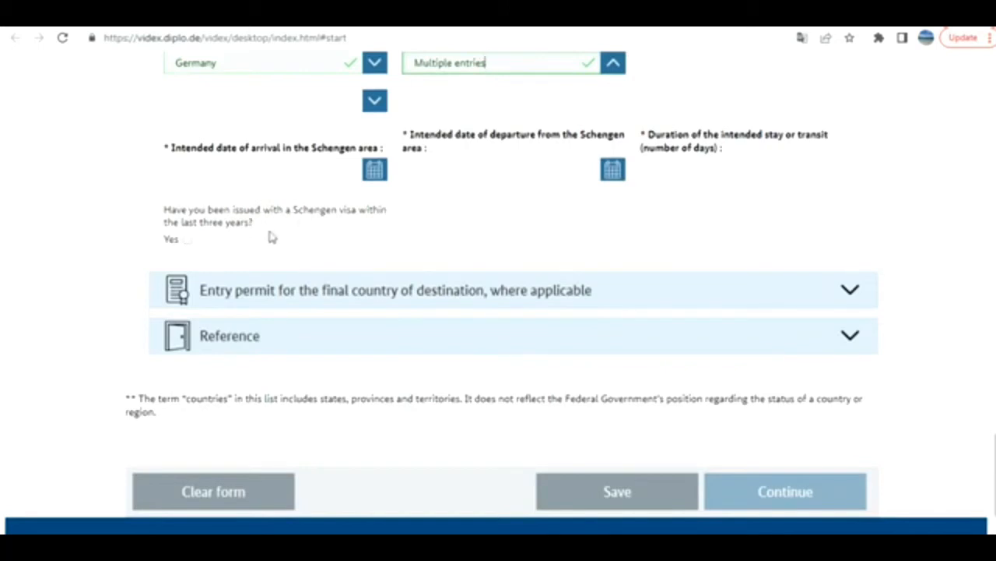
mouse_move(198, 246)
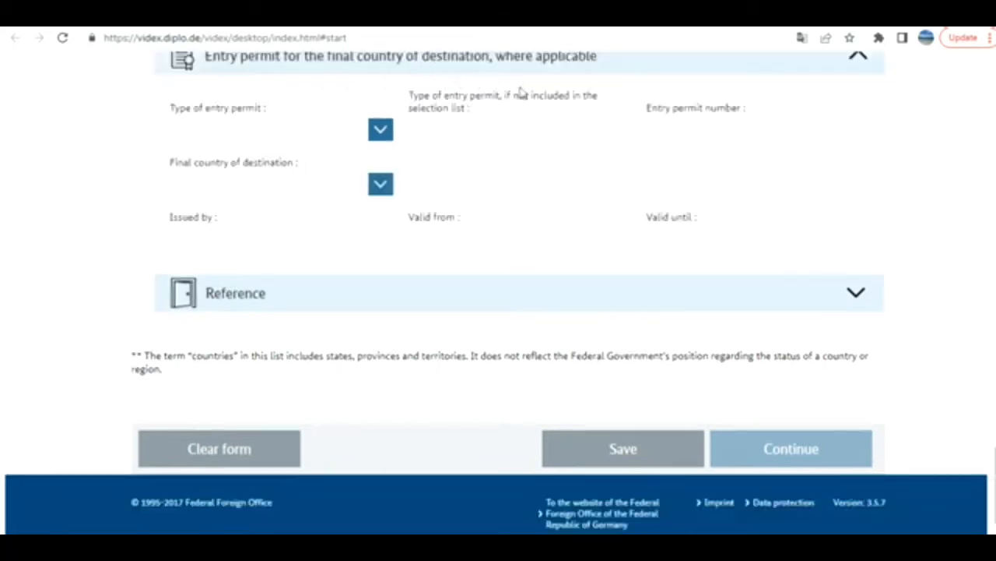
mouse_move(439, 203)
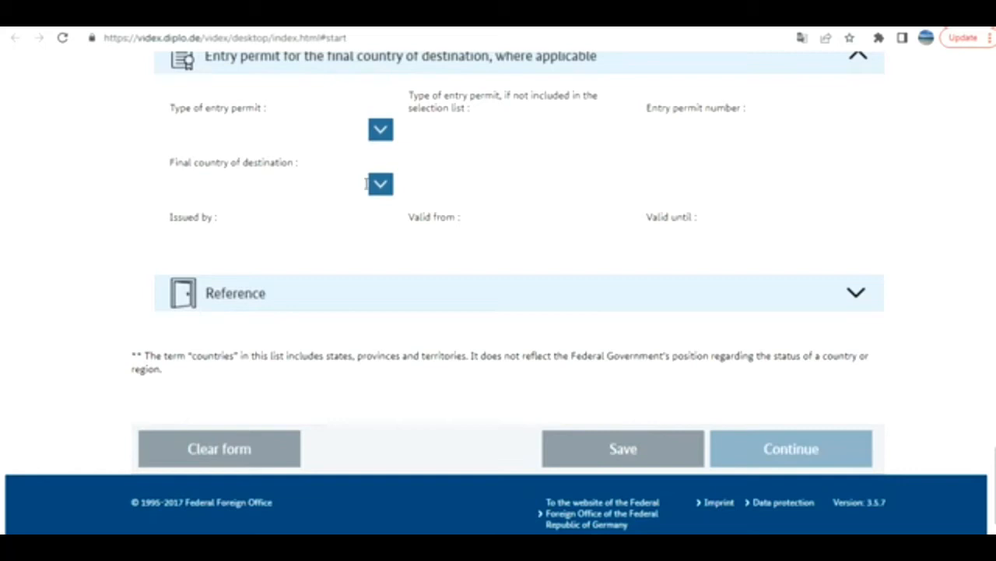
mouse_move(629, 240)
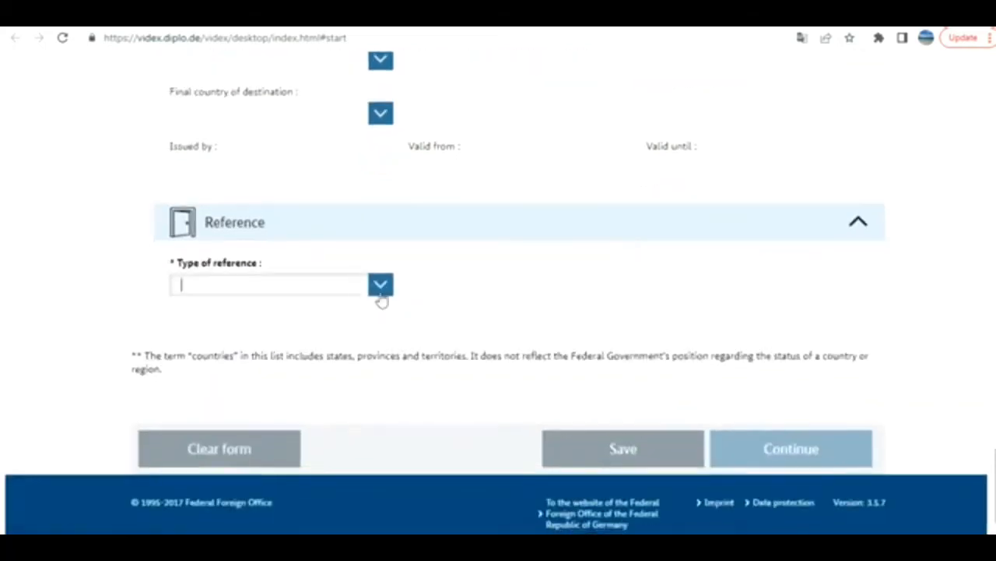
Step: Try No reference person and then Hotel as the type of reference
click(380, 283)
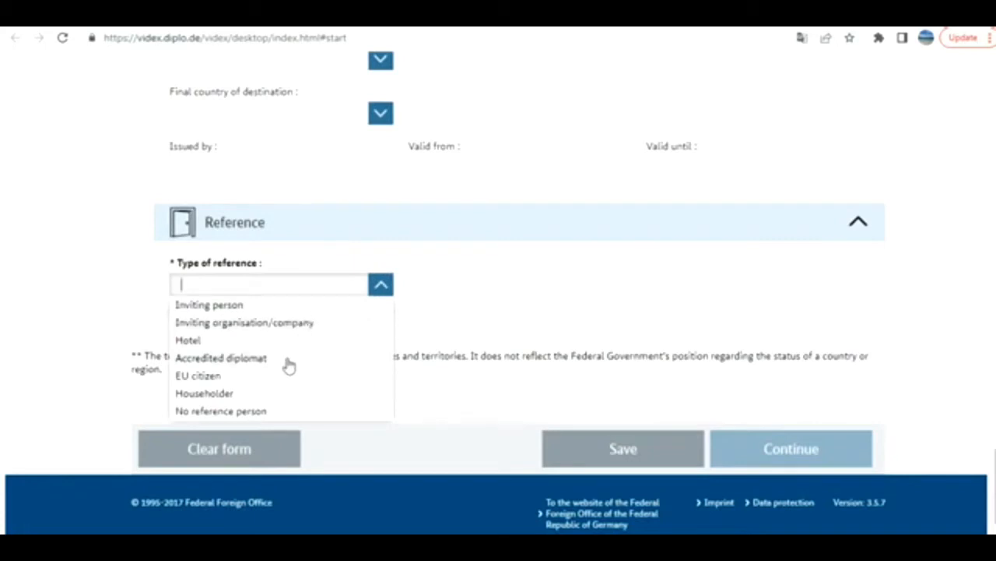
mouse_move(268, 417)
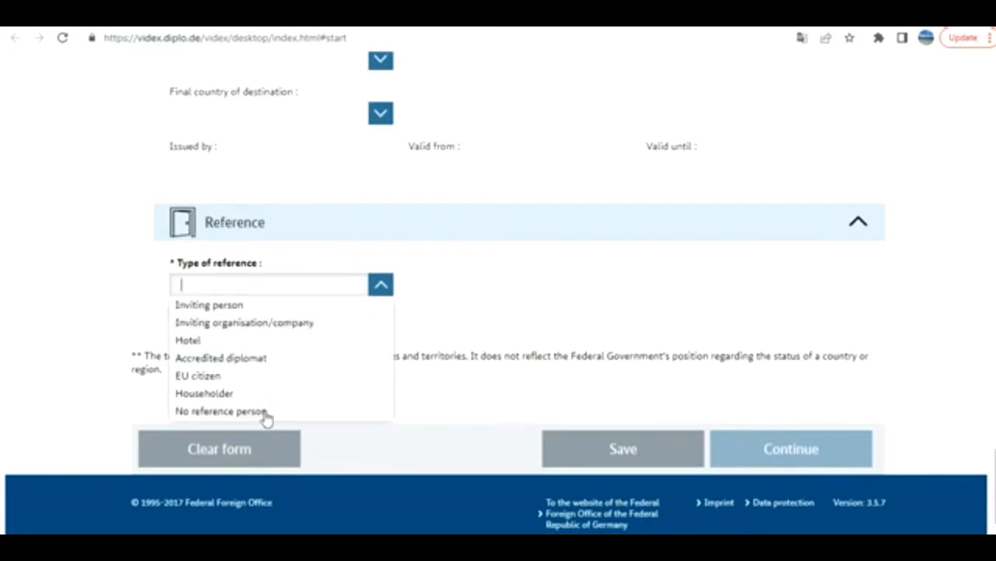
click(221, 411)
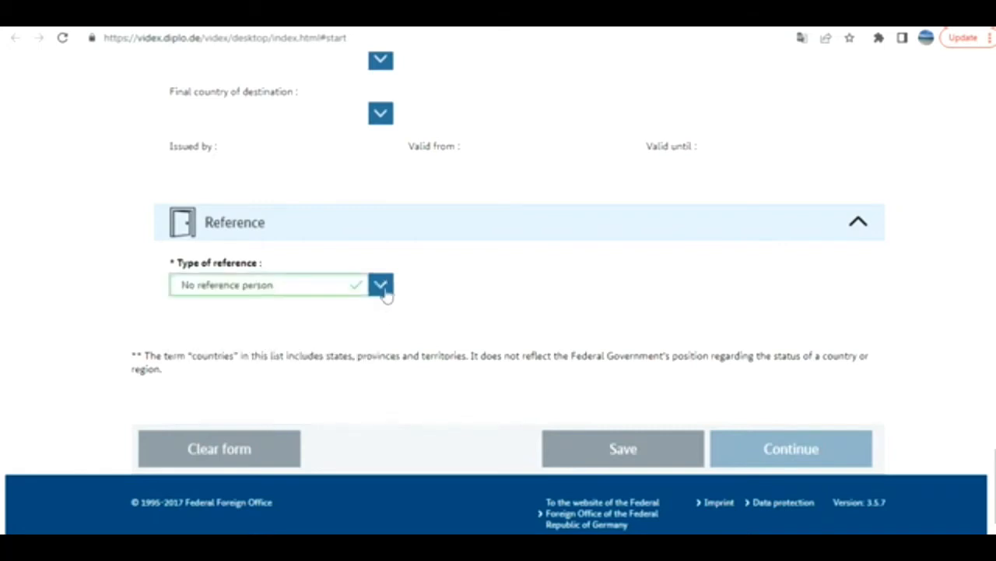
click(379, 284)
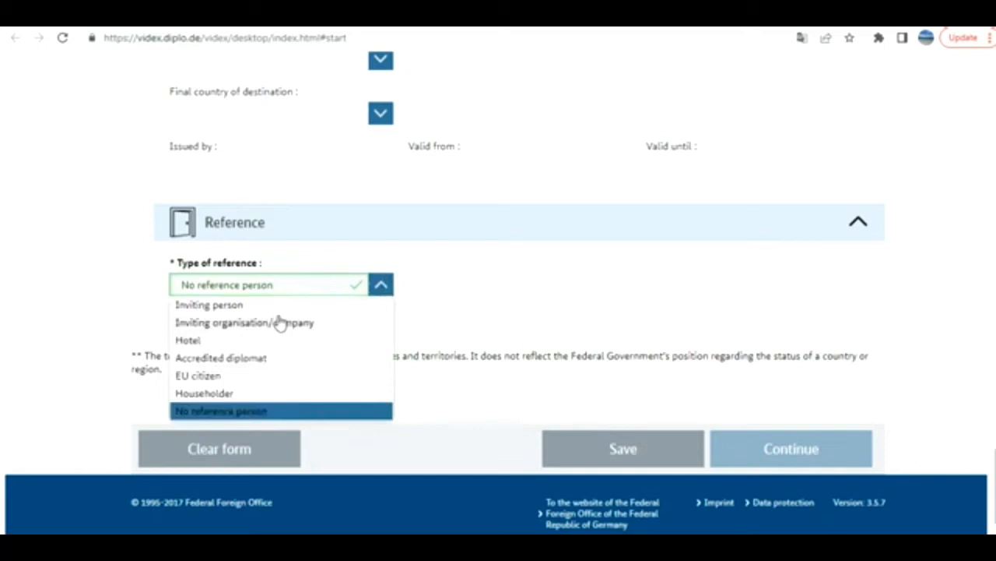
click(187, 339)
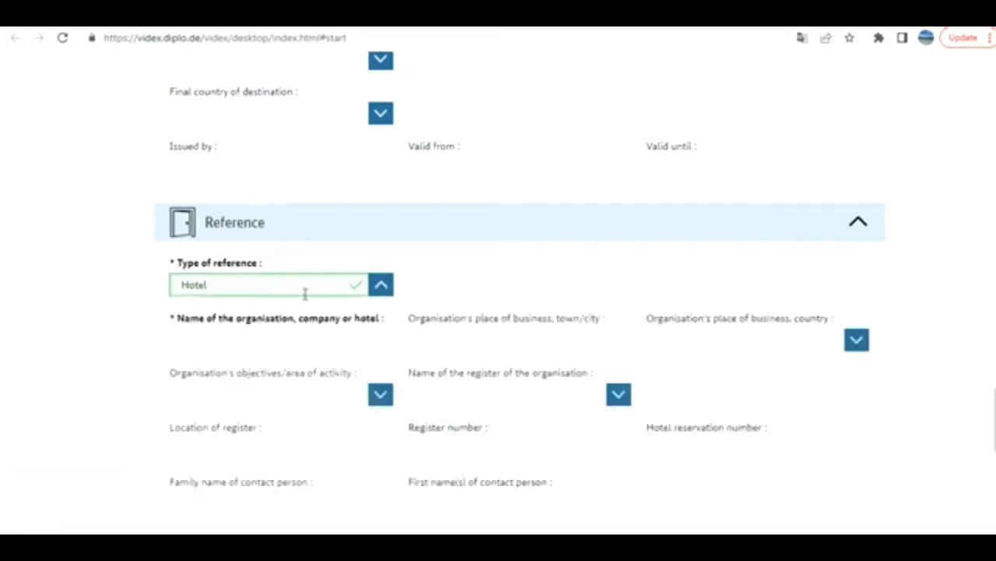
scroll(down, 3)
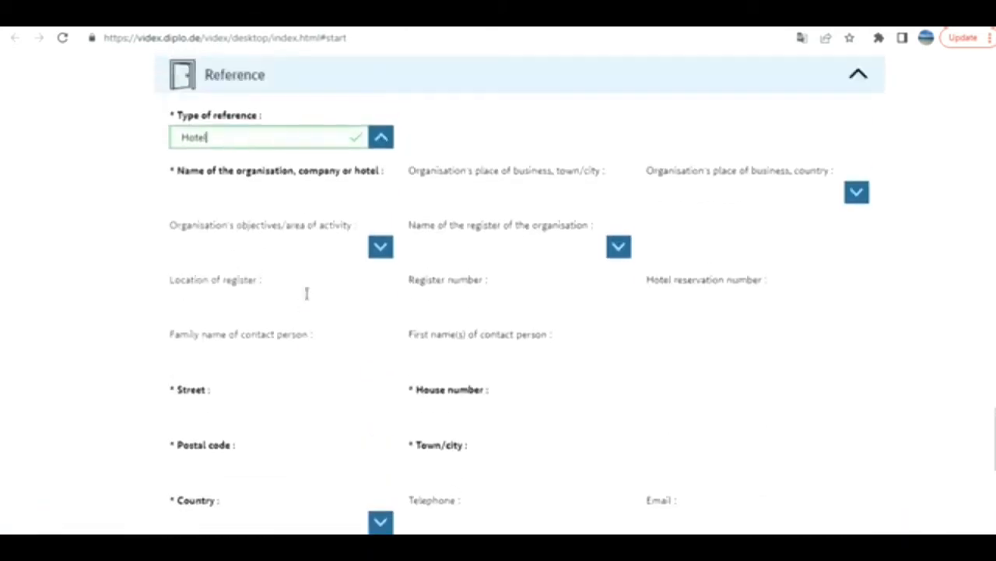
Step: Settle on Inviting person as reference type and move down to Assumption of costs
scroll(down, 3)
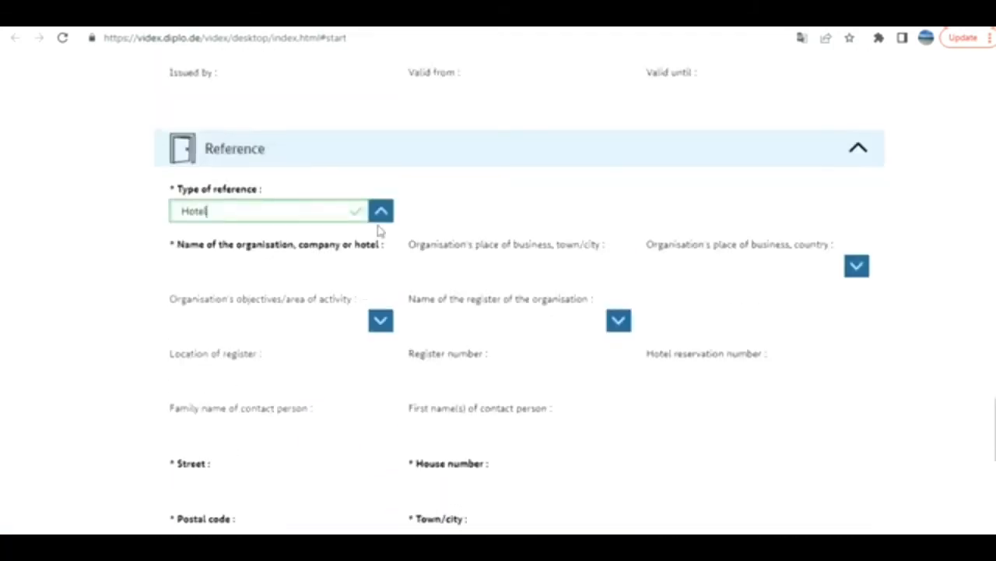
click(268, 210)
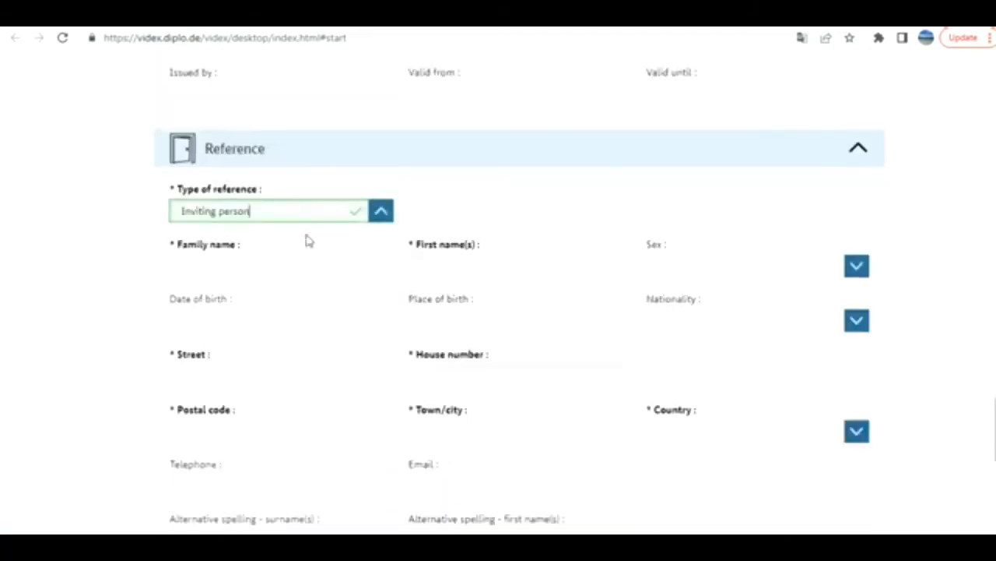
scroll(down, 3)
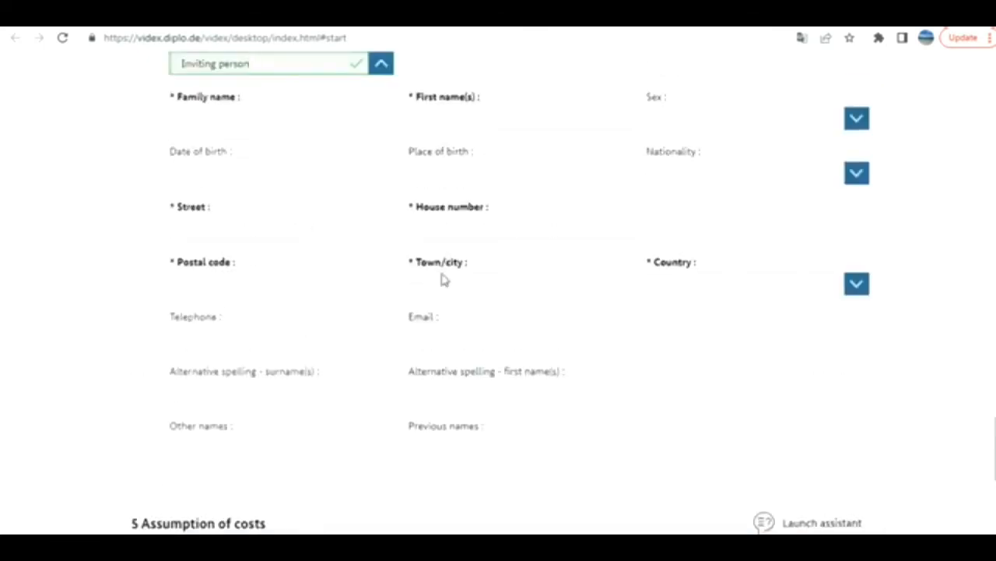
scroll(down, 3)
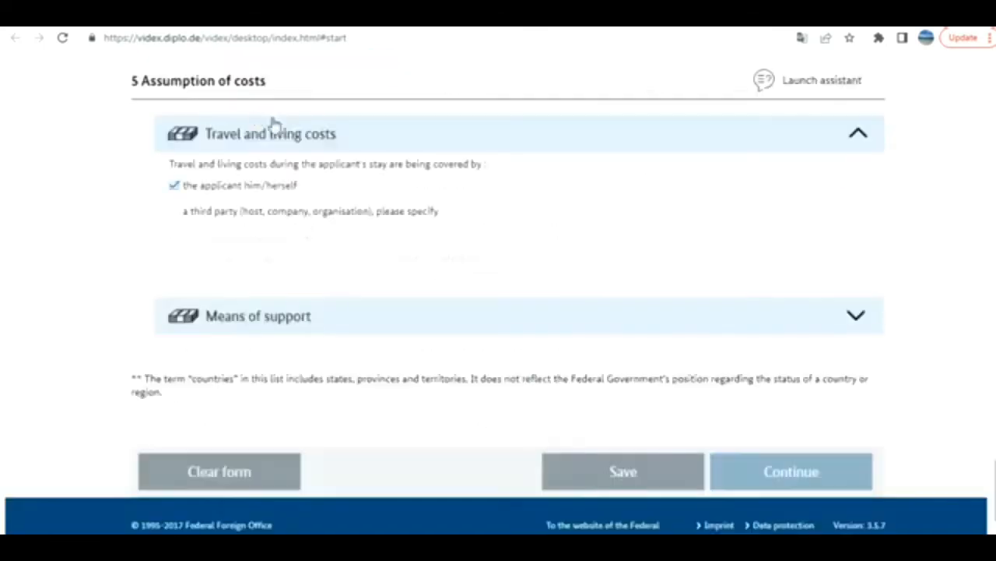
Step: Expand Means of support and tick cash, traveller's cheques and credit card
scroll(down, 3)
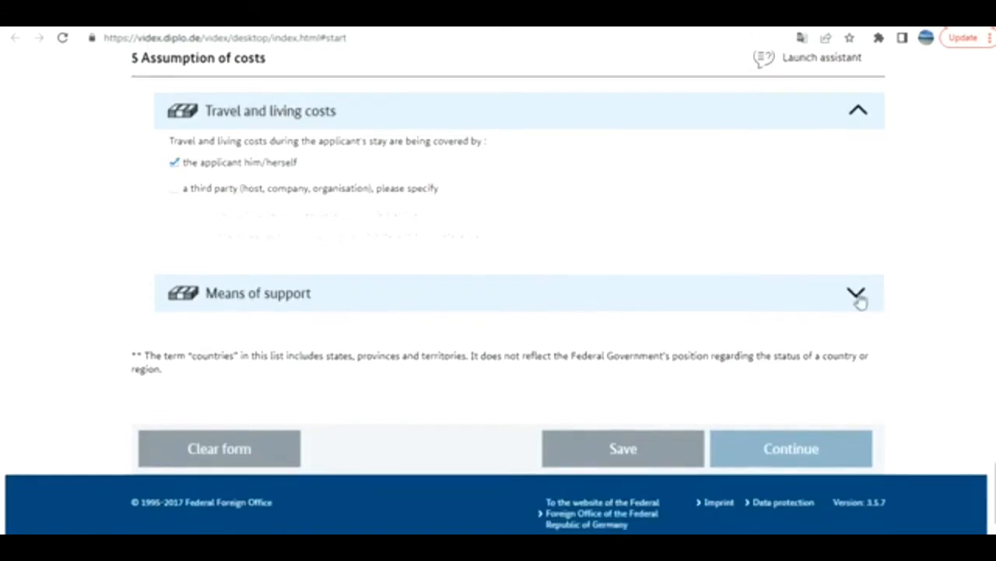
click(860, 294)
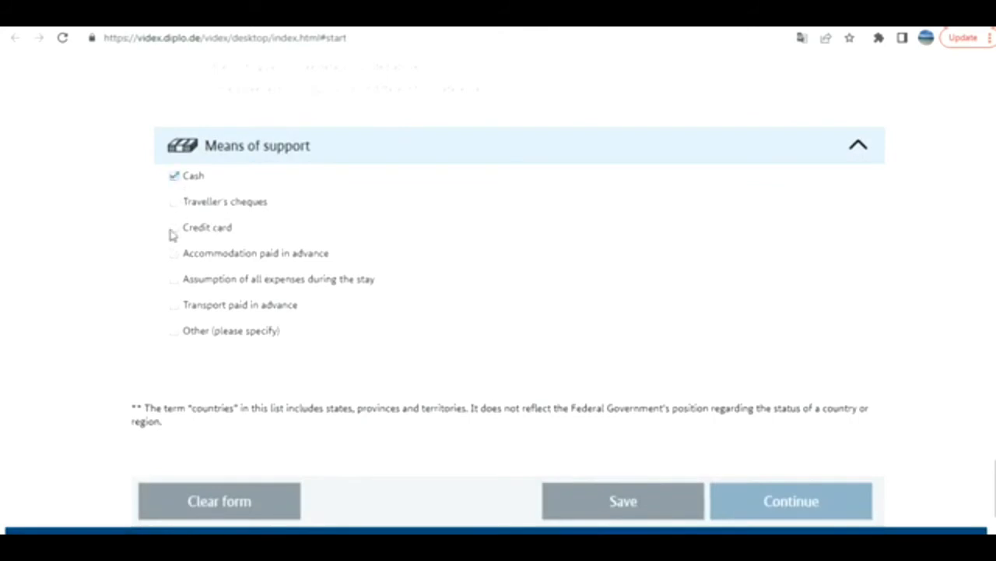
click(172, 228)
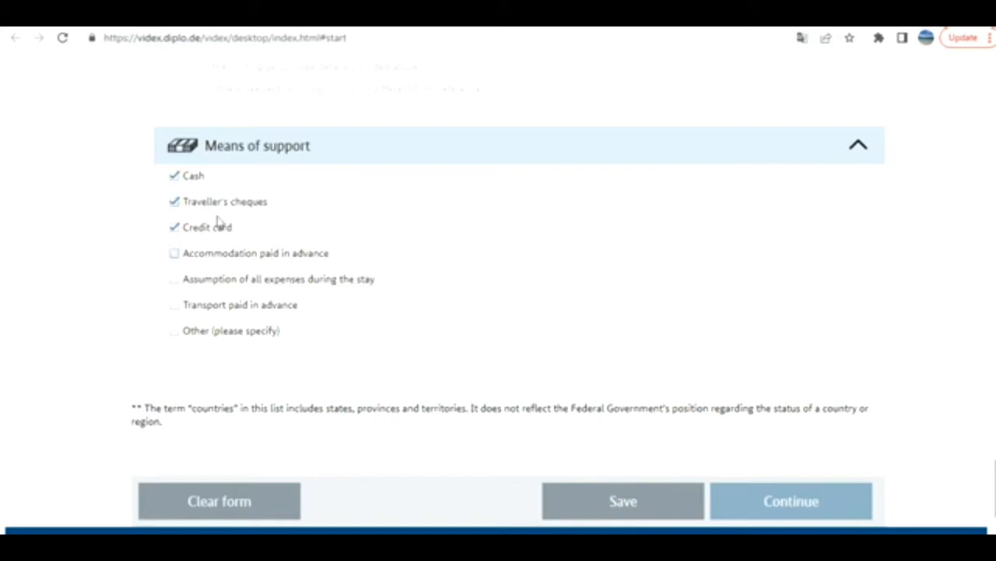
scroll(down, 3)
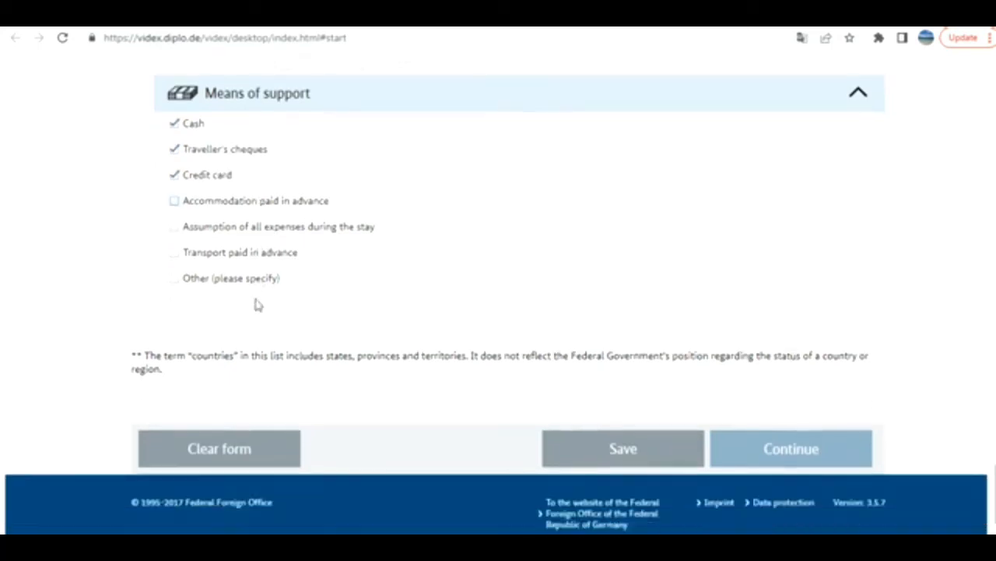
mouse_move(262, 349)
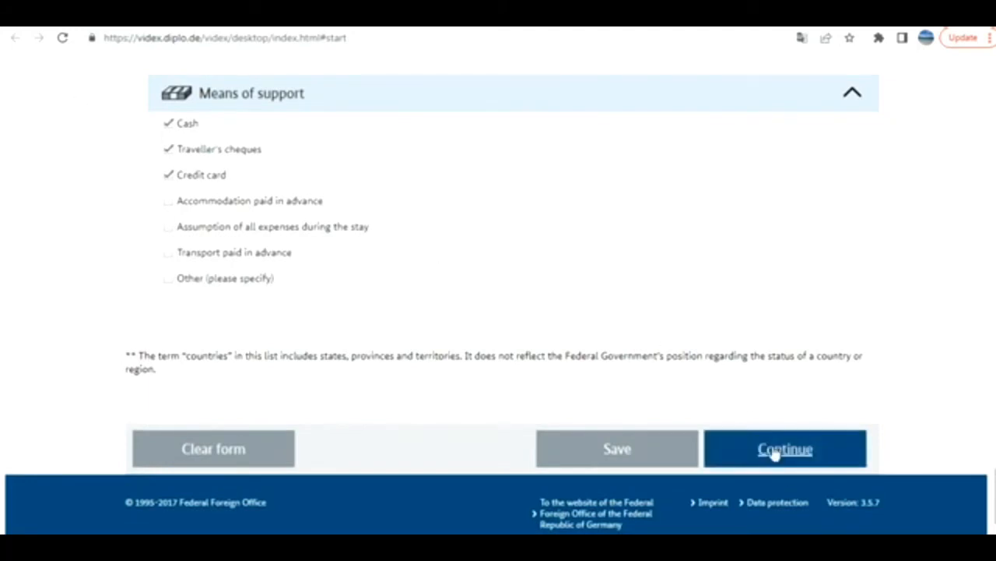
mouse_move(357, 388)
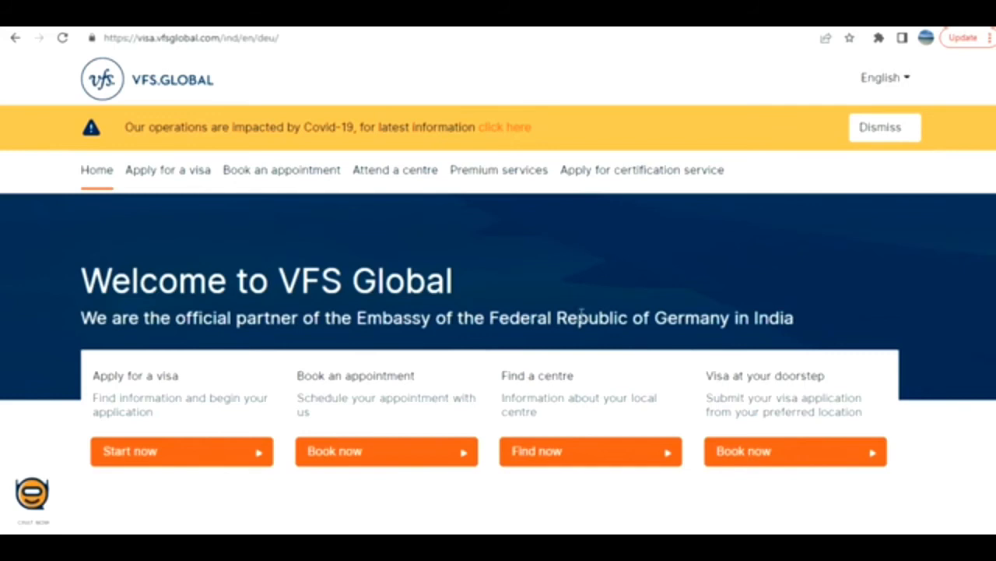
mouse_move(582, 313)
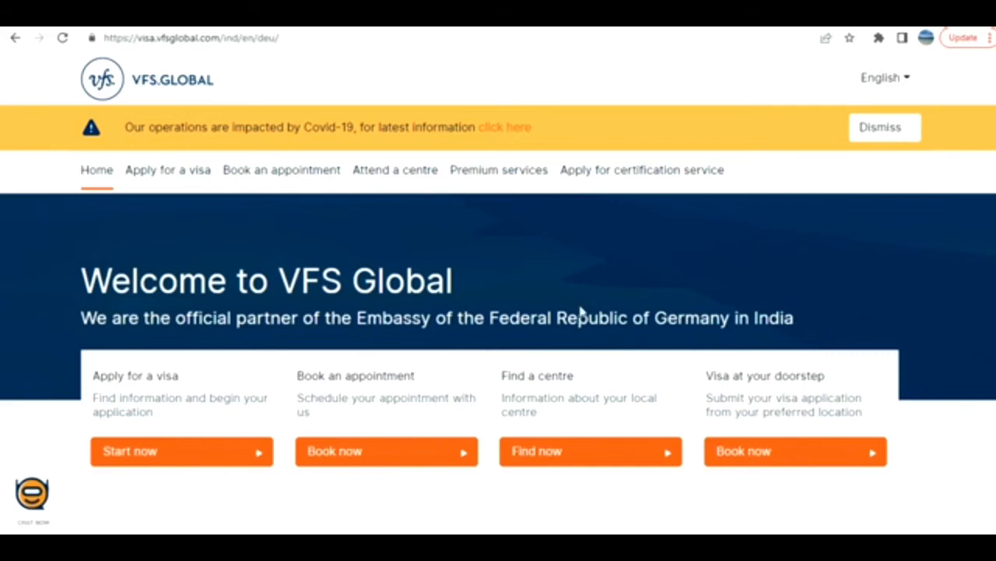
mouse_move(579, 301)
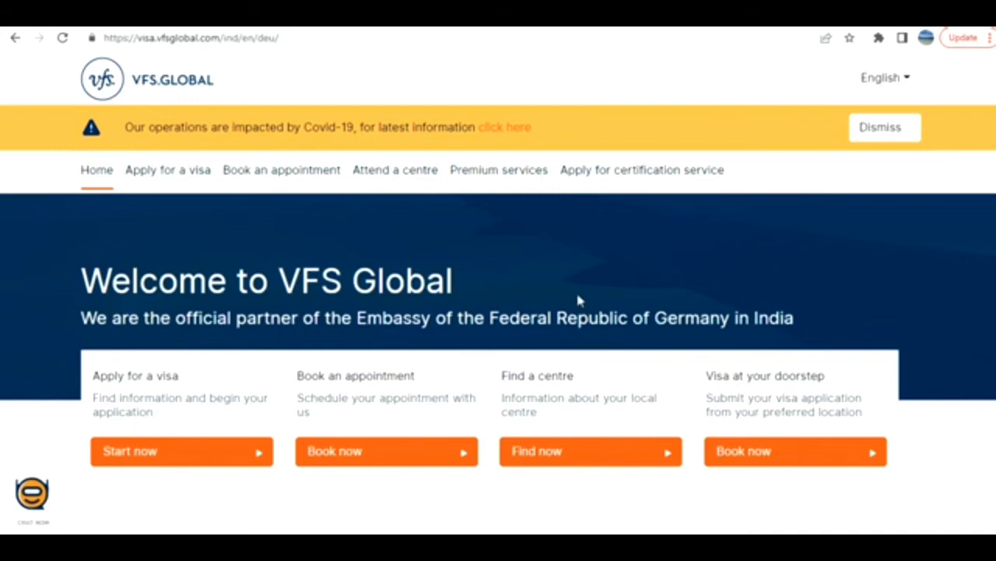
mouse_move(580, 290)
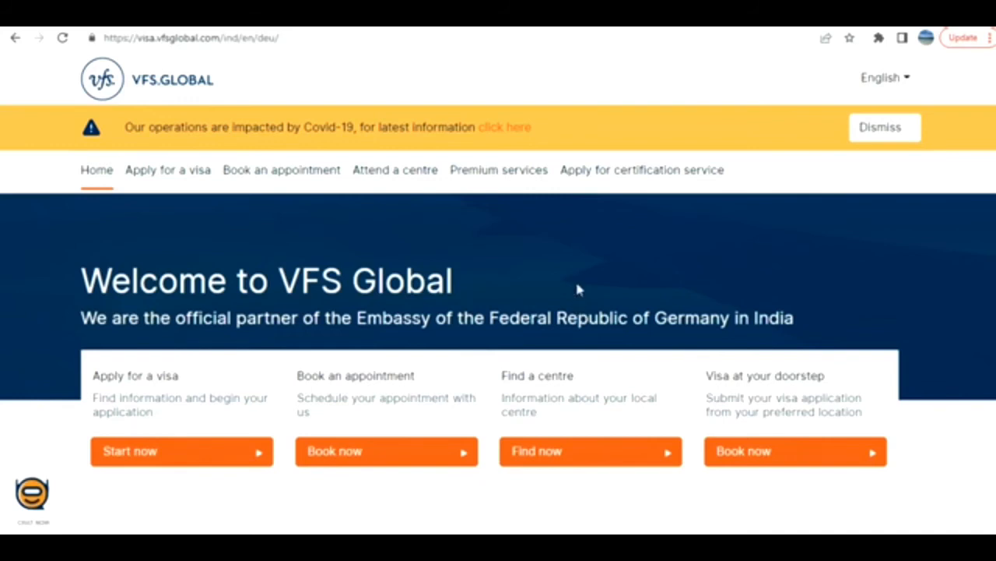
mouse_move(179, 169)
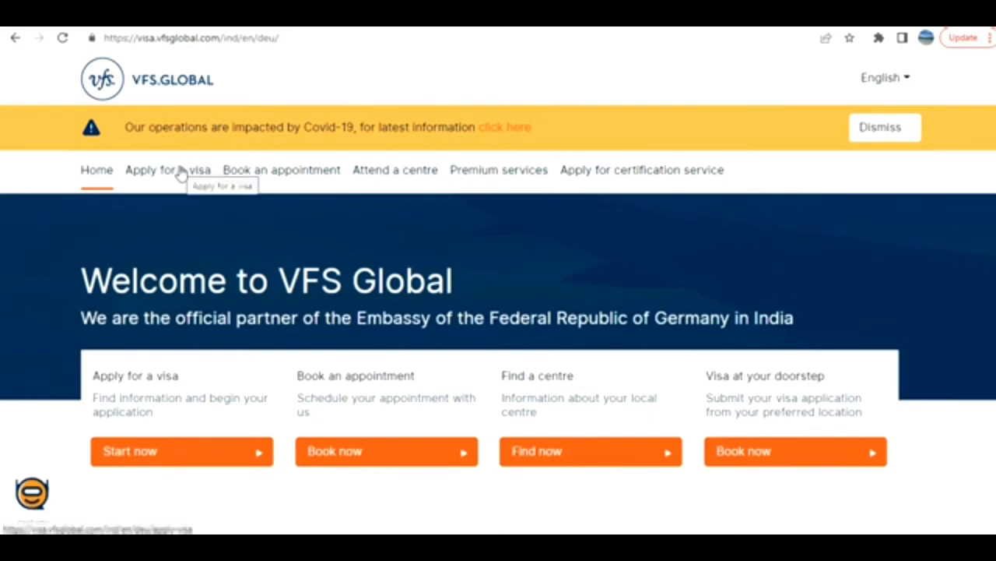
mouse_move(190, 166)
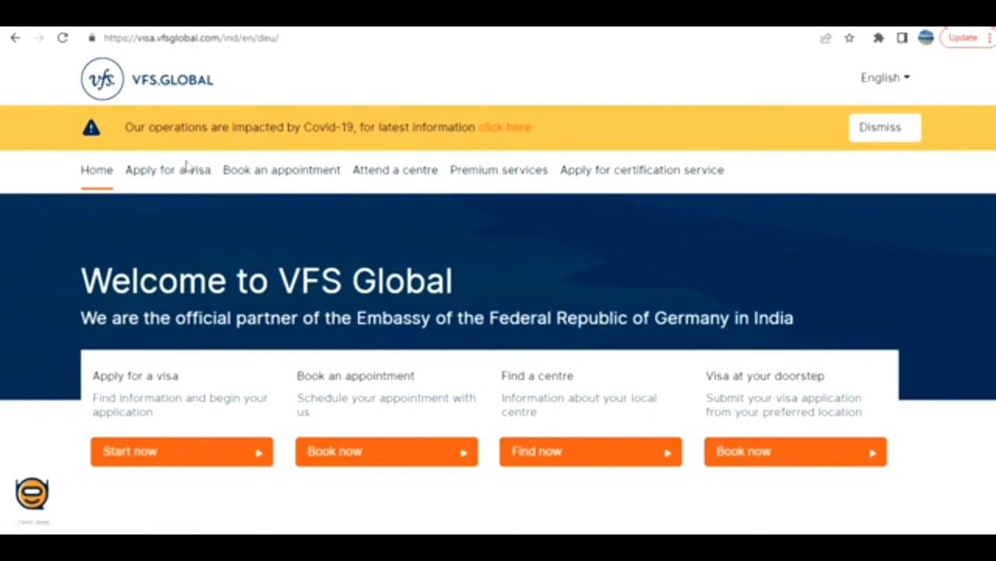
Step: Open the VFS Global apply-for-a-visa guide and read the identify-visa-type and begin-application steps
click(168, 169)
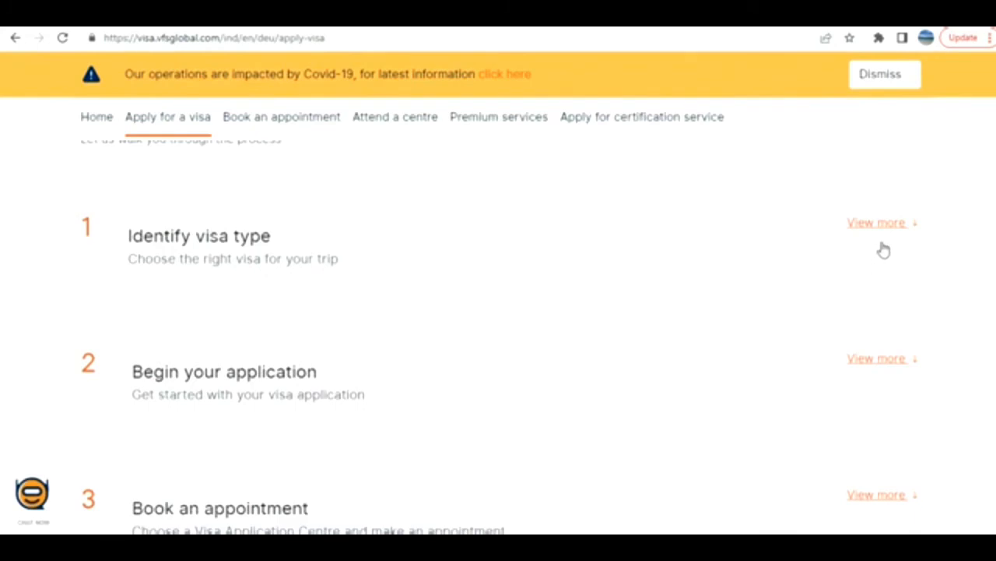
click(878, 221)
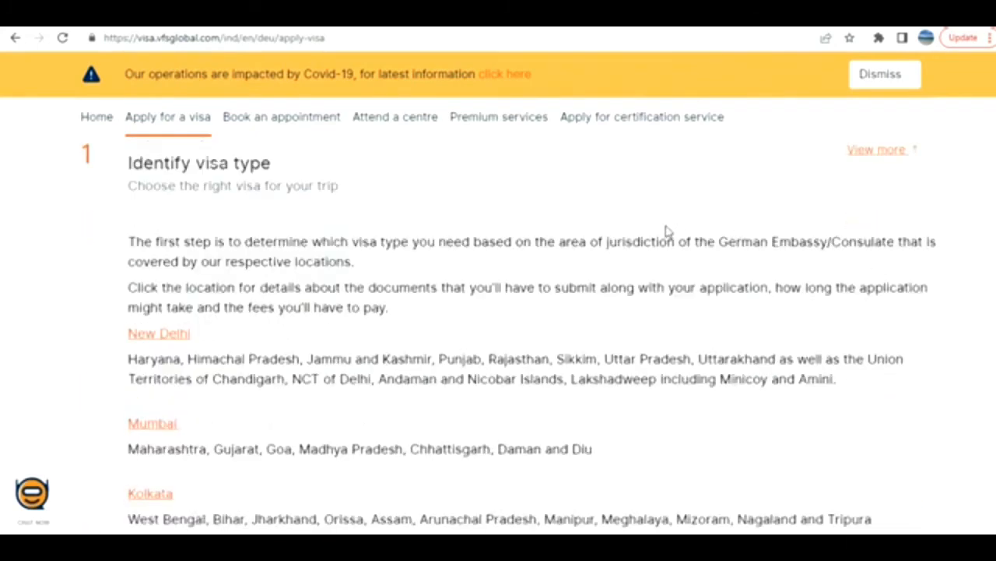
scroll(down, 3)
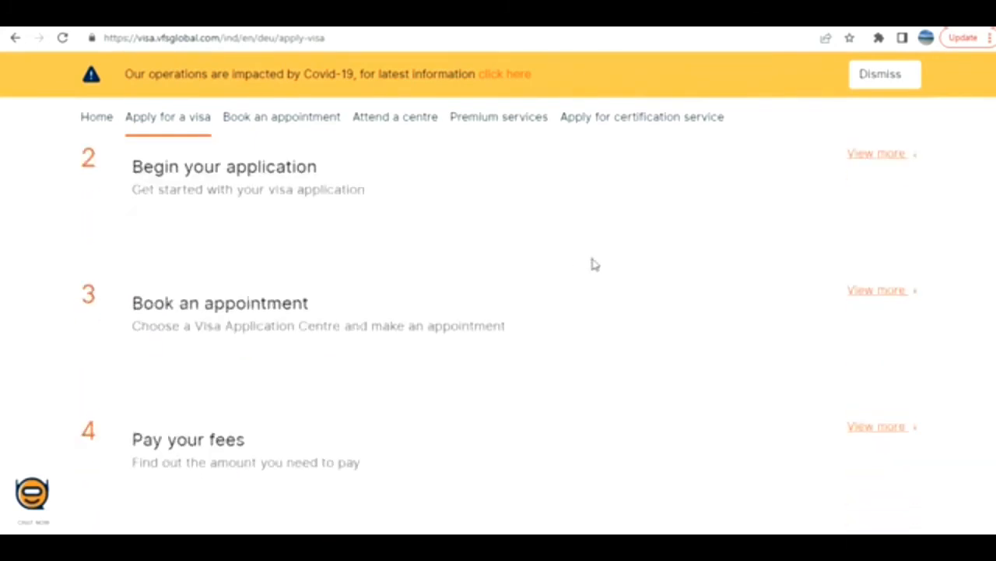
scroll(down, 3)
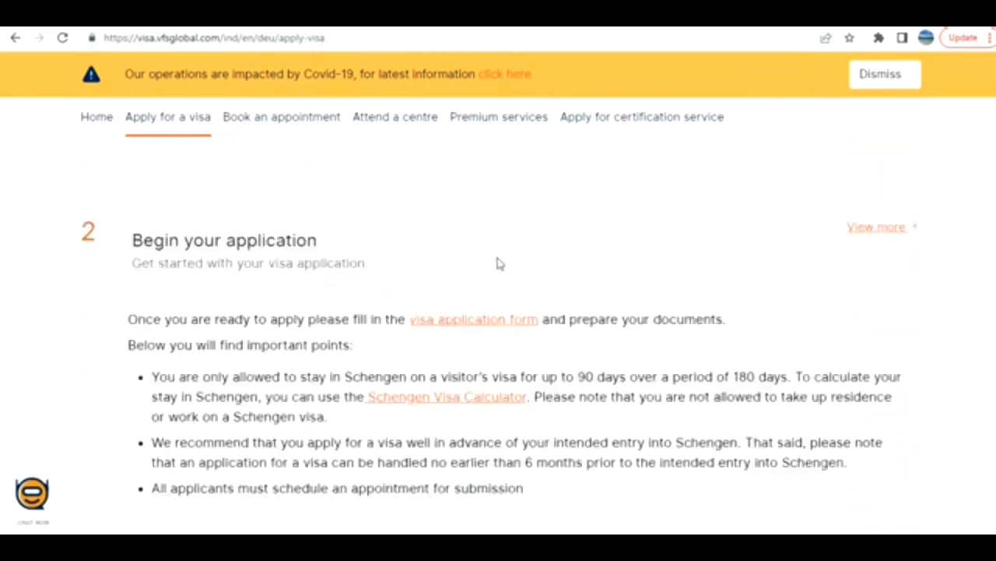
scroll(down, 3)
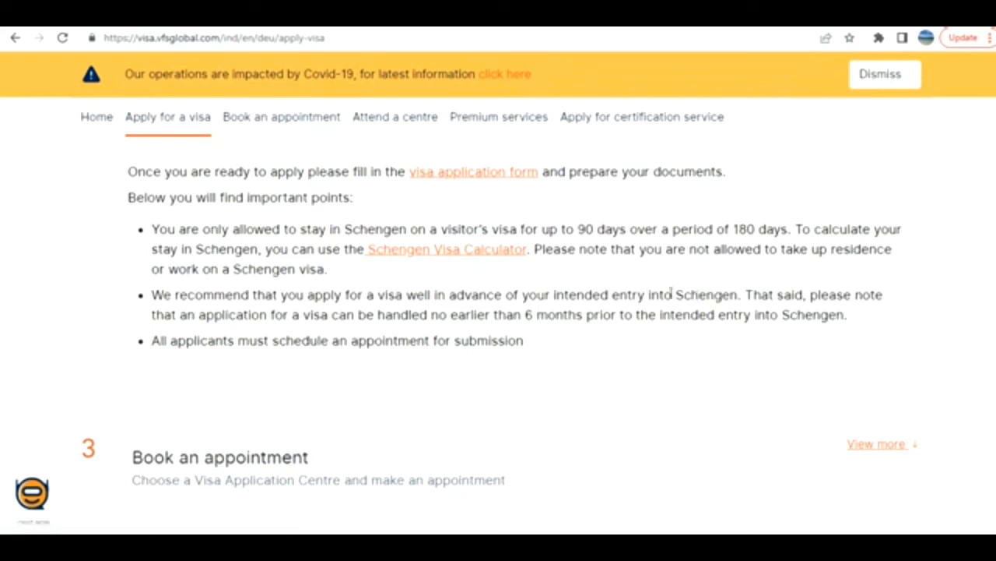
scroll(down, 3)
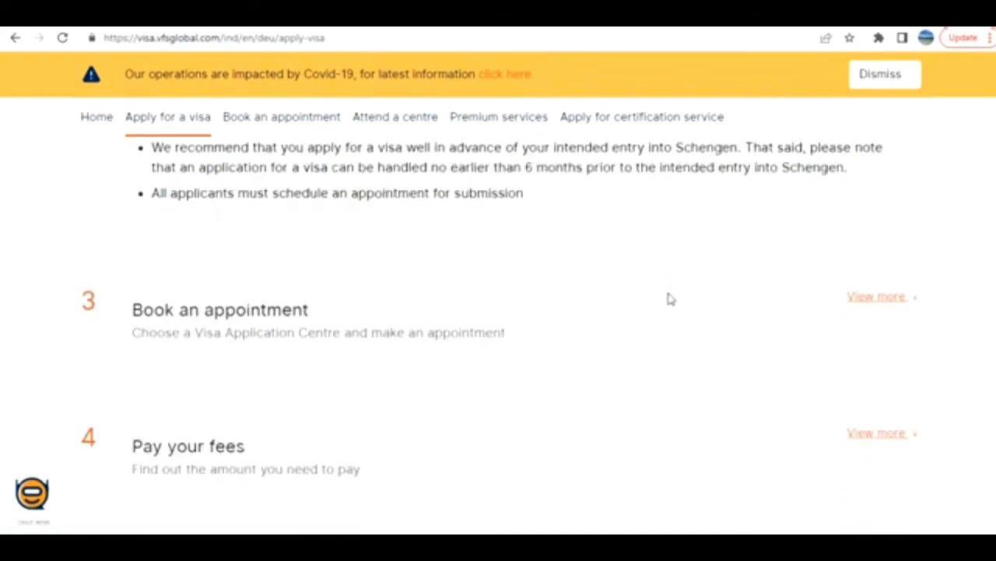
Step: Read the expanded details on booking an appointment and paying the visa fees
click(875, 298)
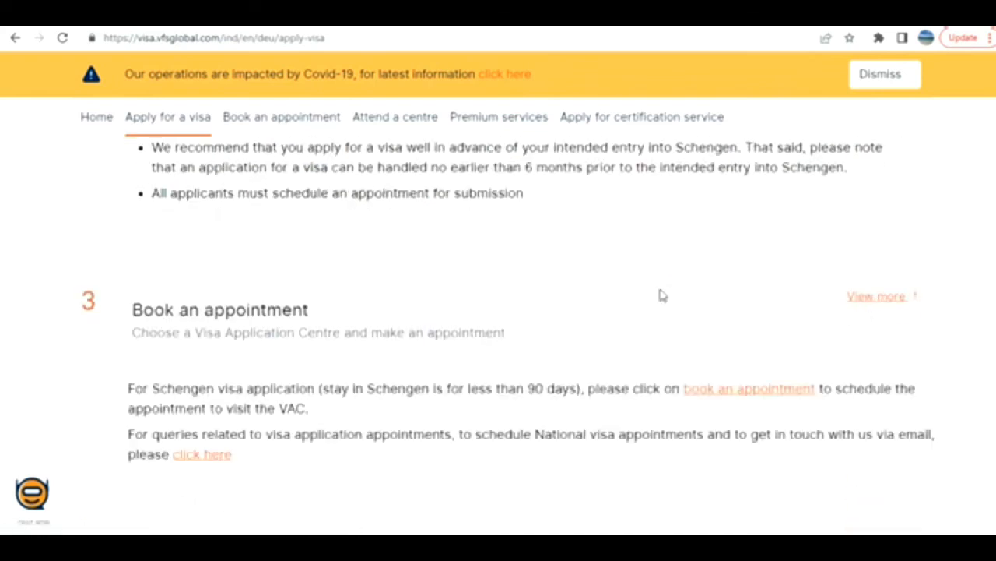
scroll(down, 3)
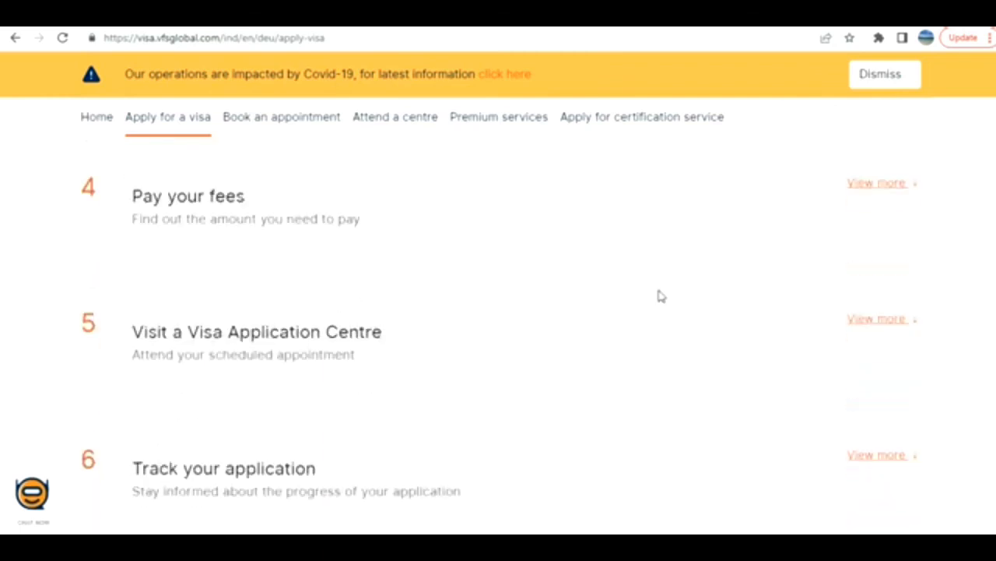
click(874, 184)
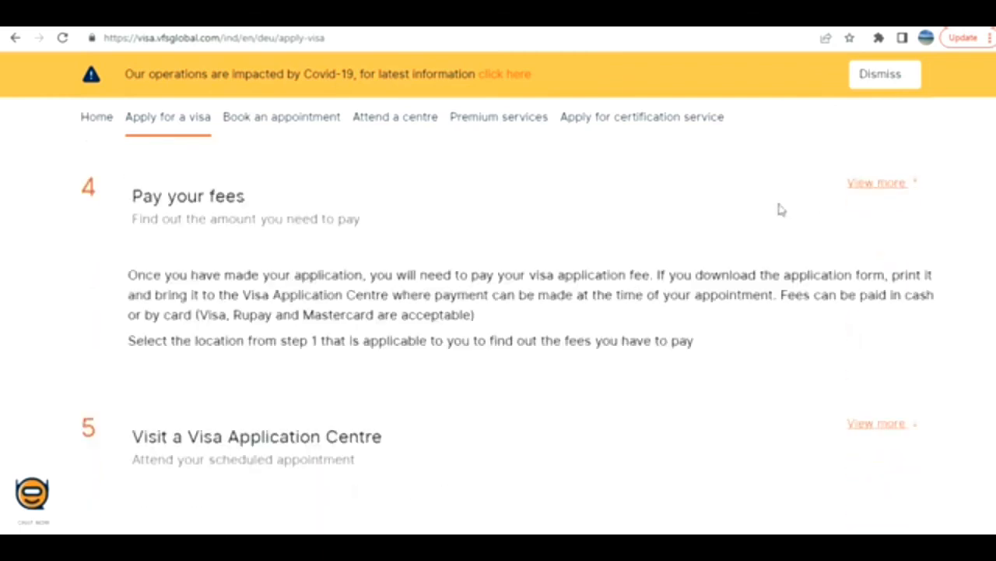
scroll(down, 3)
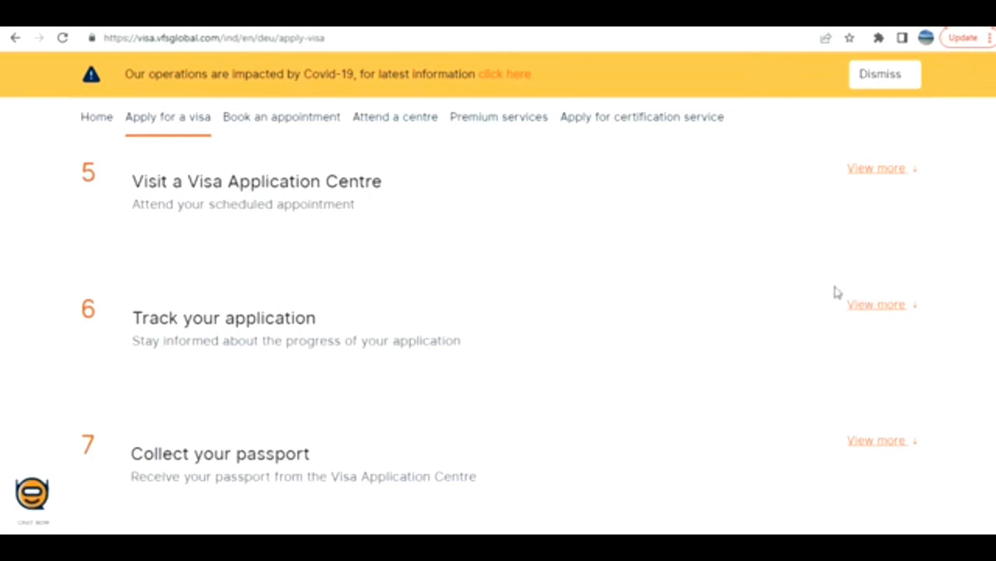
mouse_move(831, 287)
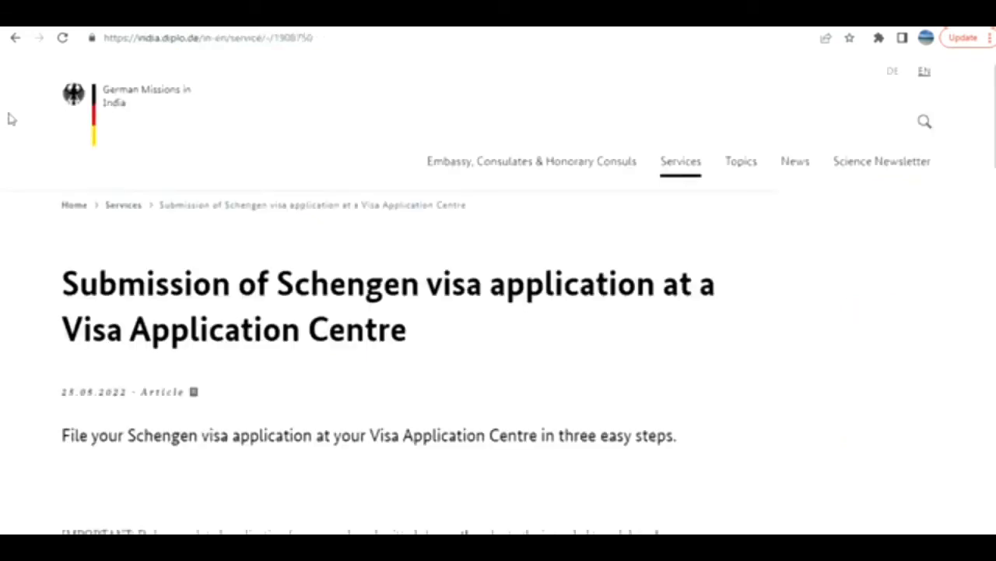
mouse_move(59, 159)
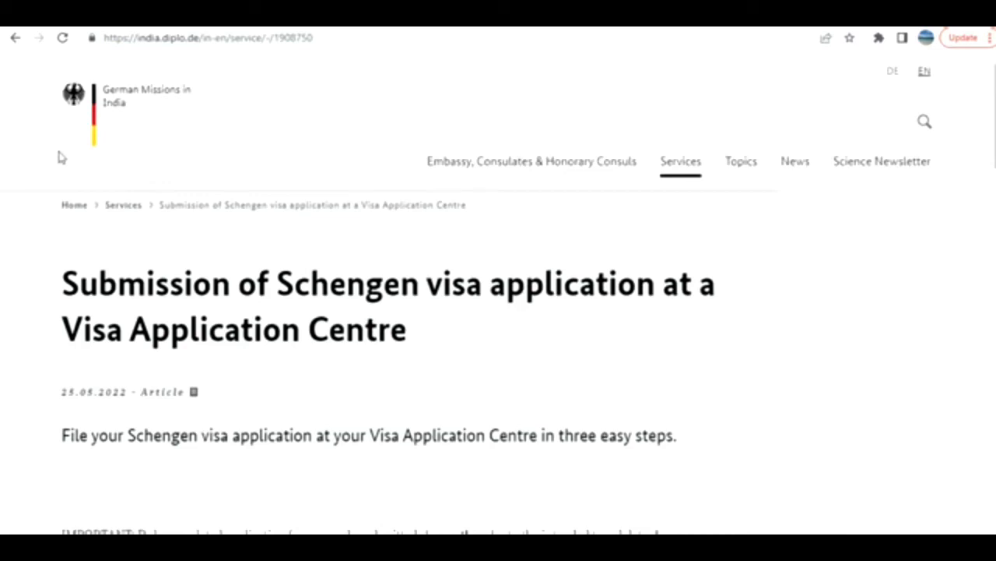
Step: Open the 'Checklist for tourist visas' from the Step 1 checklists on the Schengen submission article
scroll(down, 3)
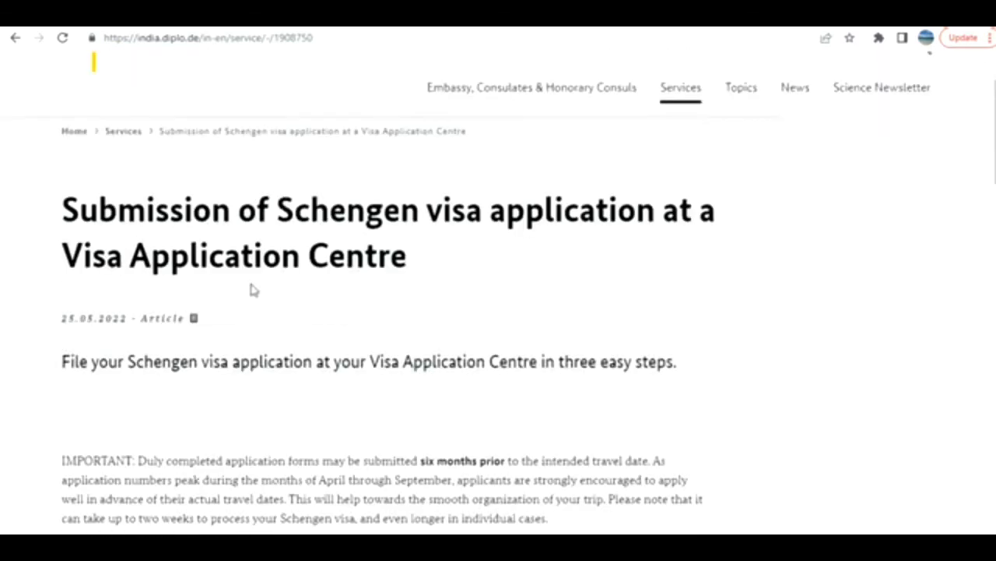
scroll(down, 3)
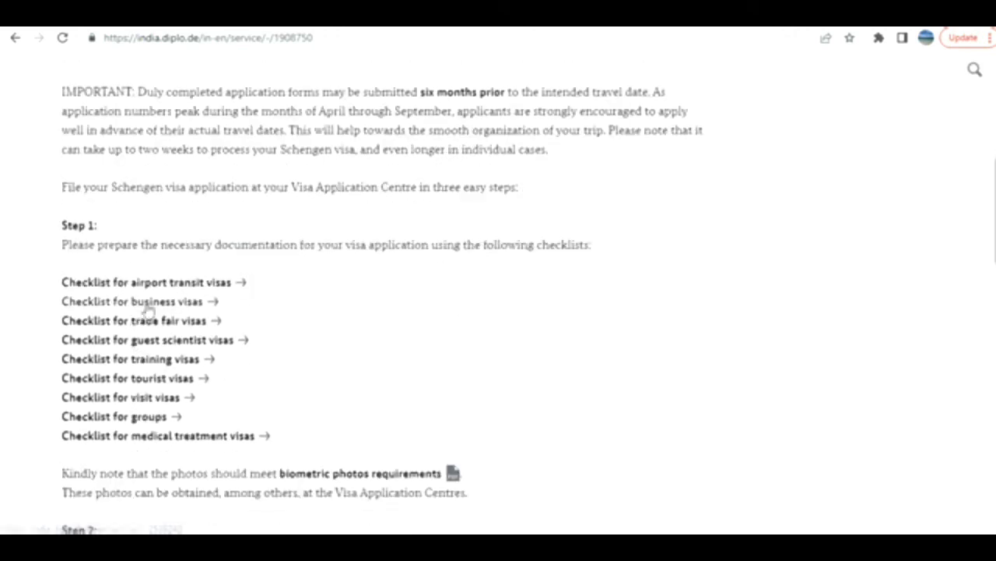
mouse_move(157, 378)
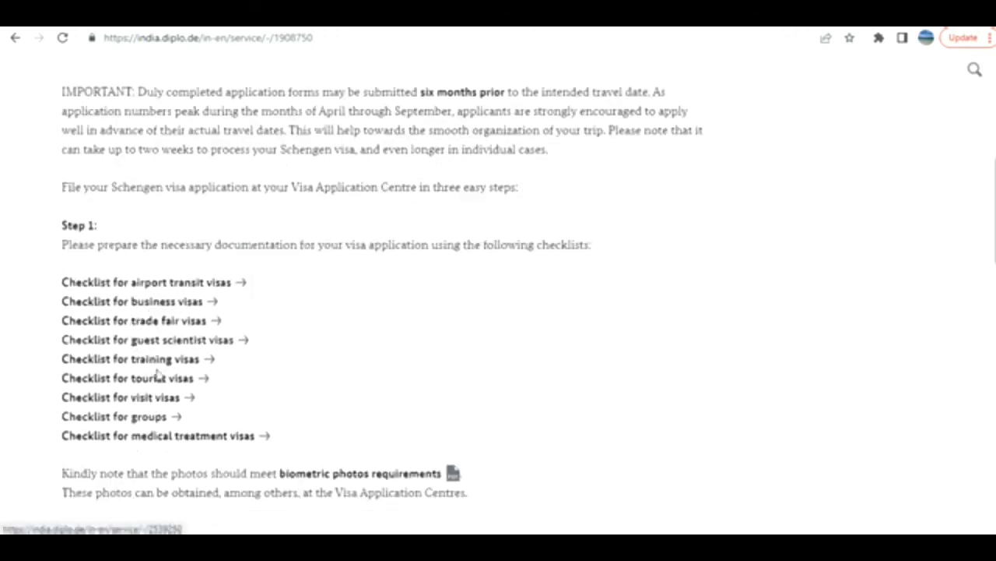
mouse_move(171, 380)
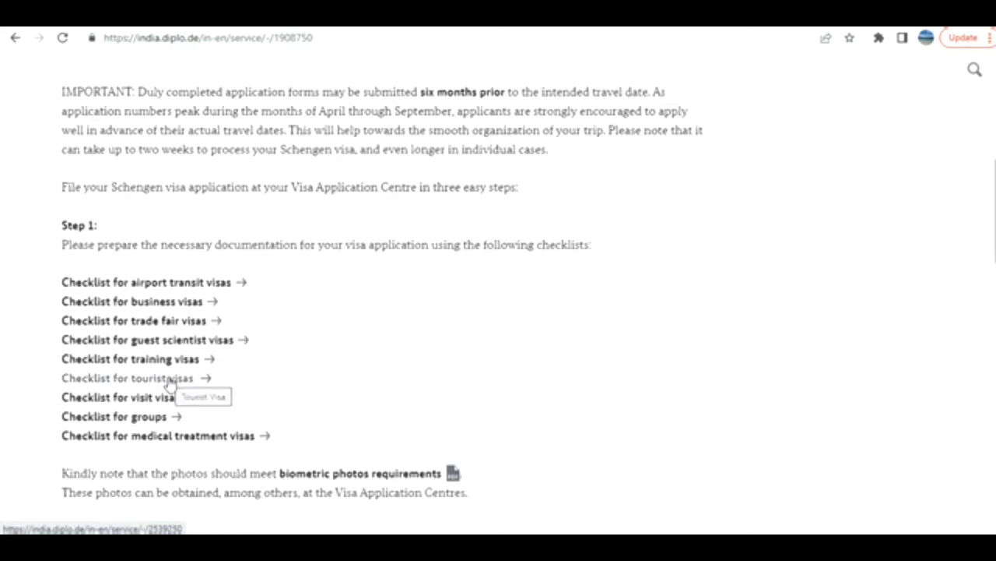
click(140, 378)
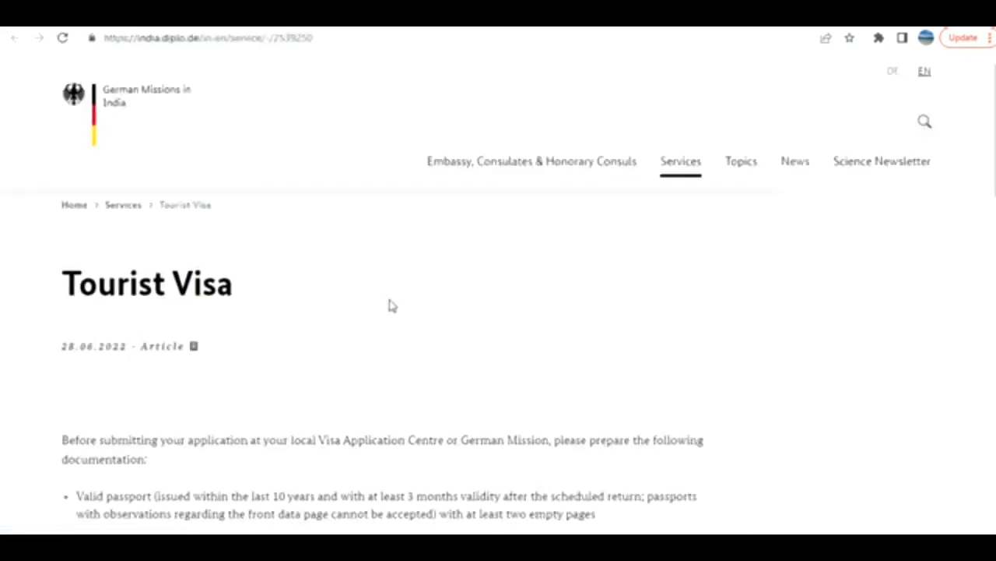
Step: Highlight the no-objection certificate, Income Tax Return and civil status lines and read the checklist to the end
scroll(down, 3)
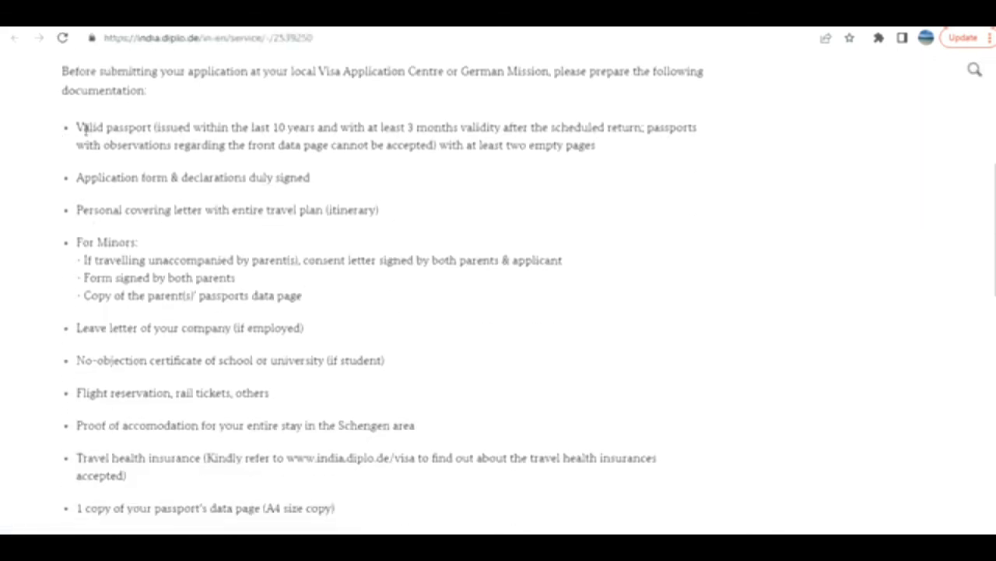
drag(77, 128, 140, 243)
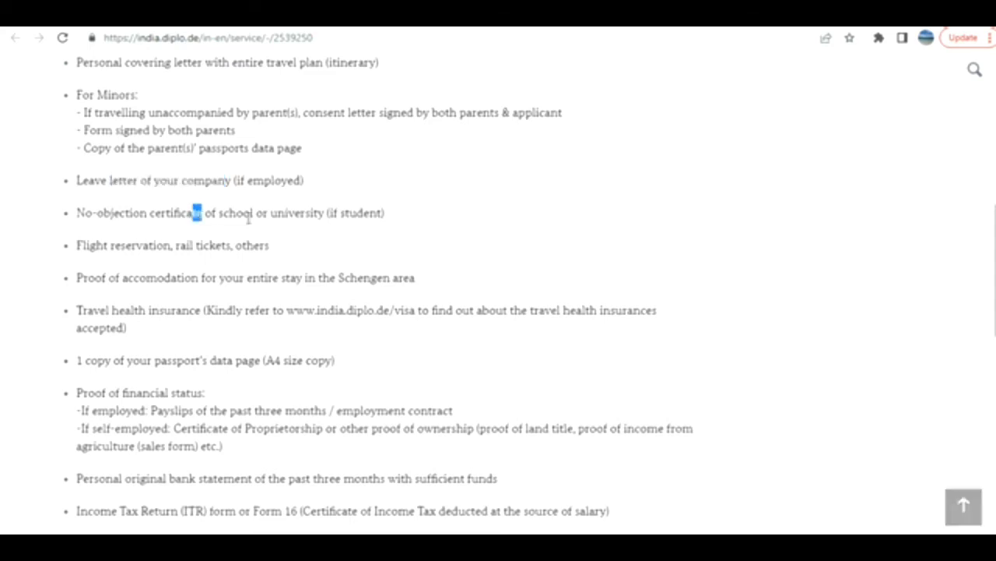
drag(199, 212, 271, 246)
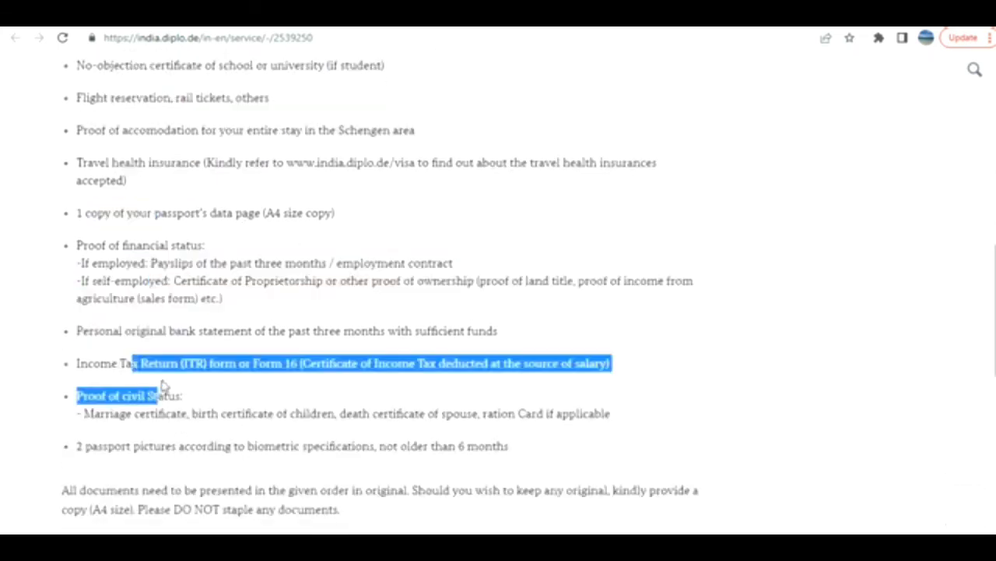
scroll(down, 3)
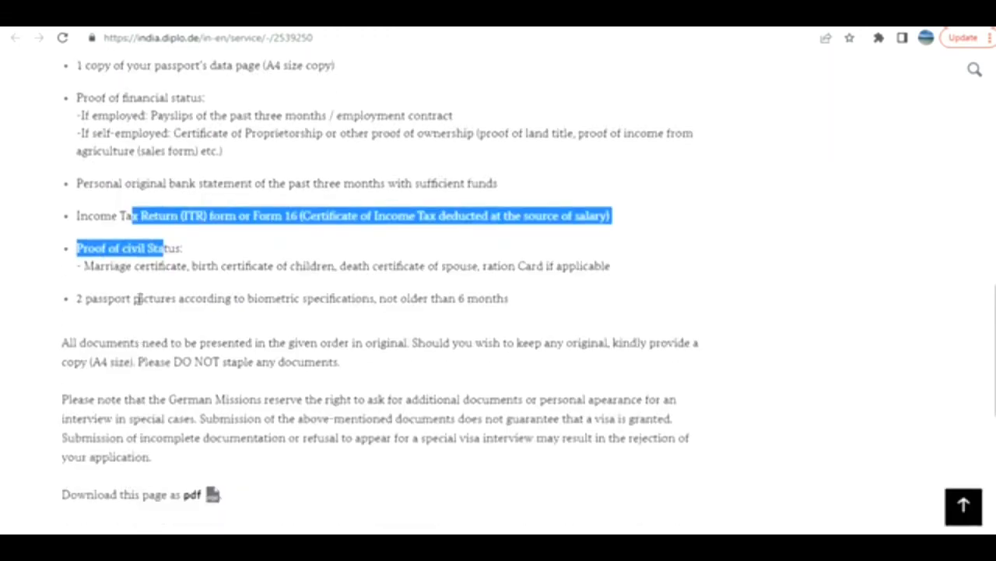
scroll(down, 3)
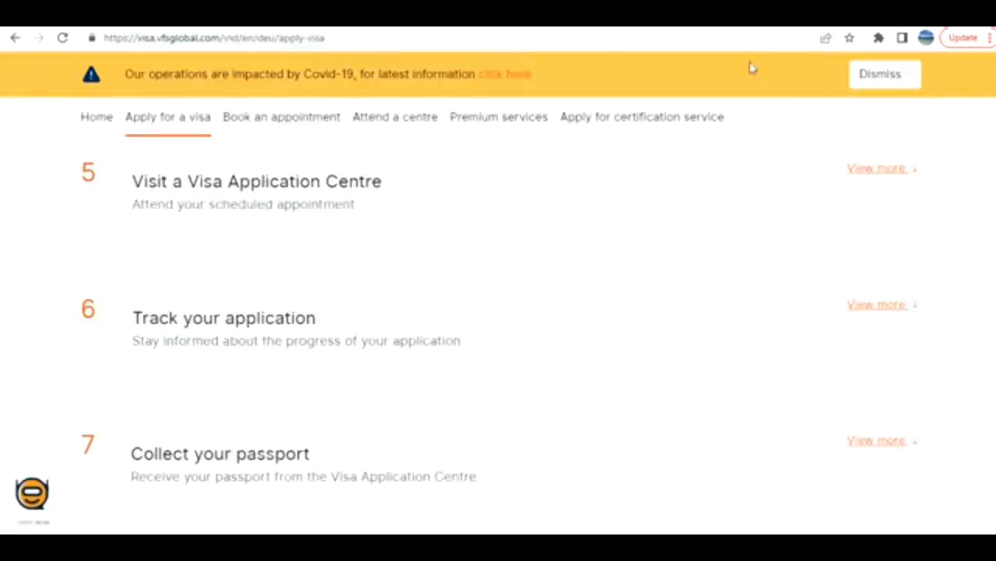
mouse_move(632, 265)
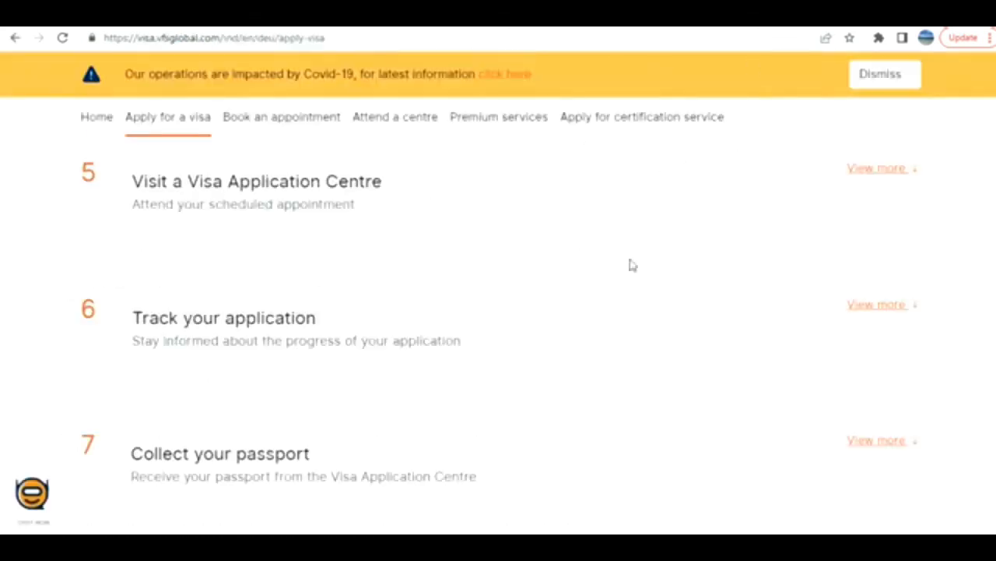
Step: Scroll the VFS Global apply-visa guide past step 7 down to the 'Ready to apply?' section
scroll(down, 3)
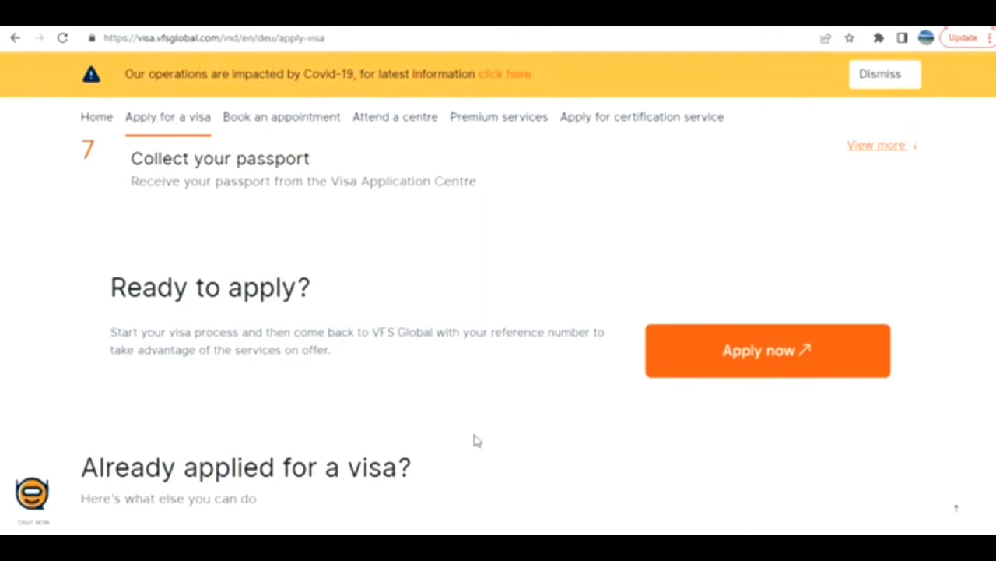
mouse_move(473, 284)
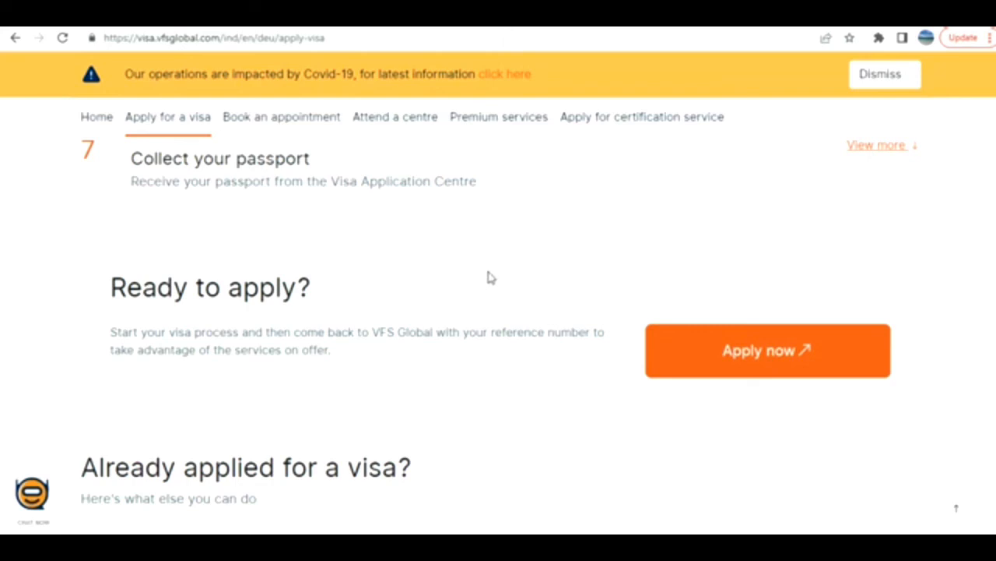
mouse_move(495, 275)
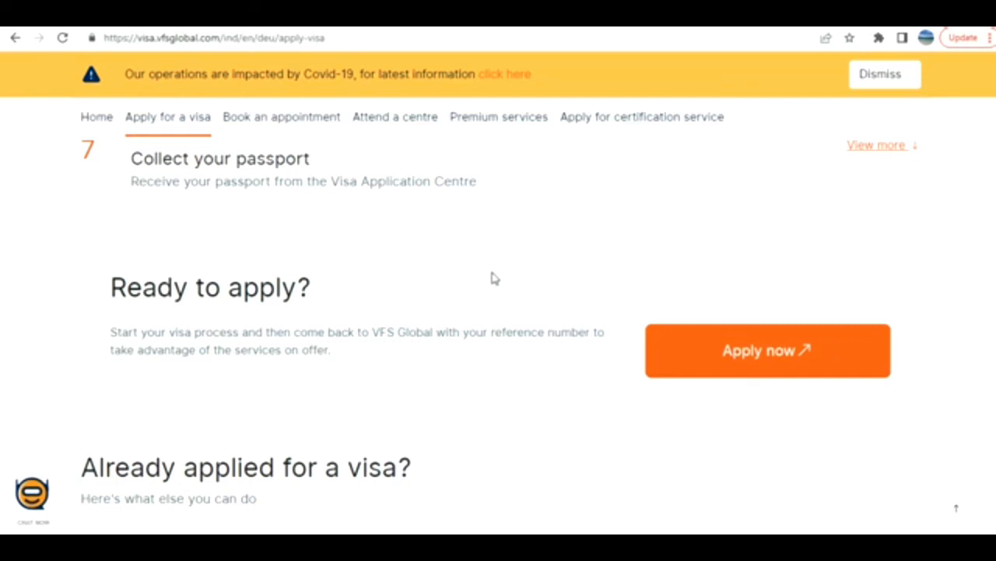
mouse_move(505, 285)
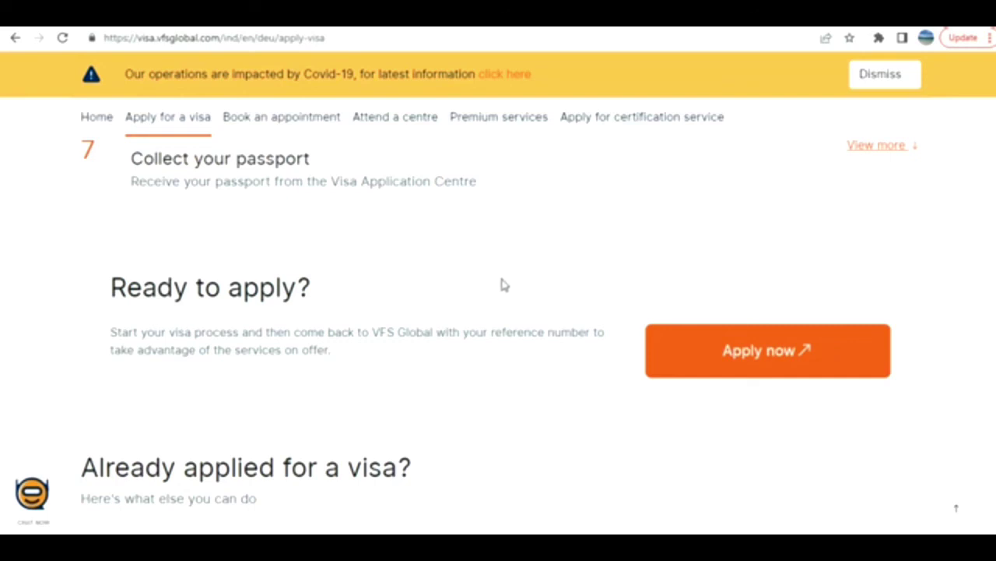